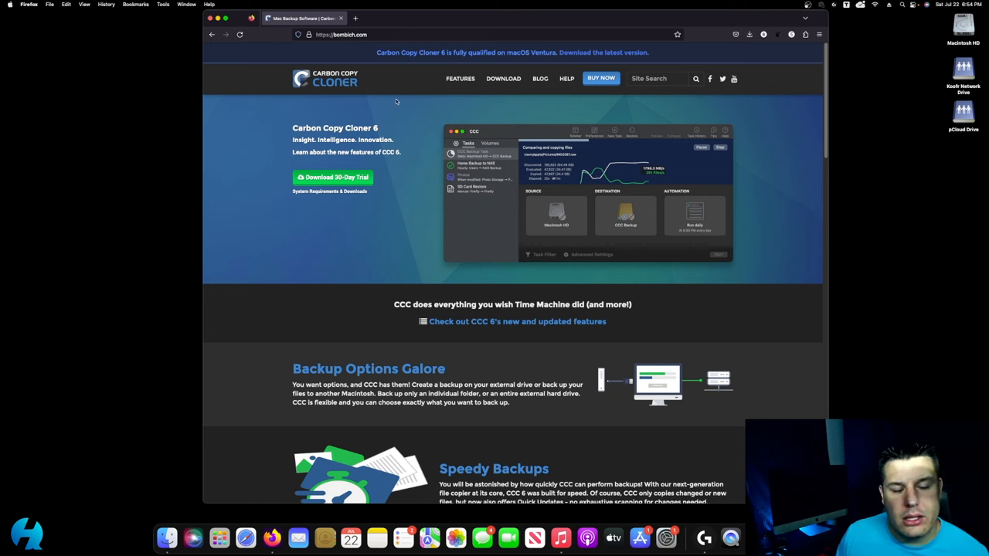
mouse_move(406, 141)
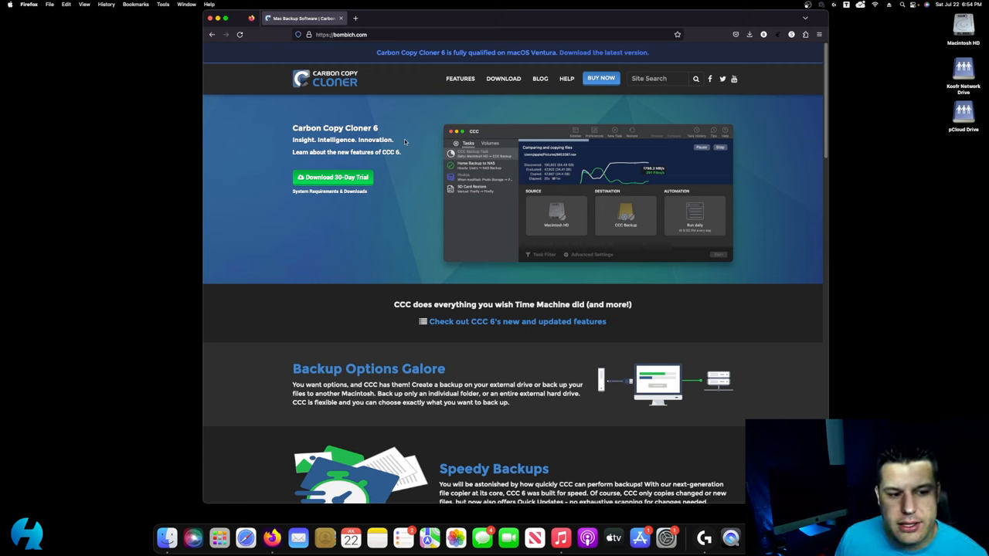
mouse_move(423, 201)
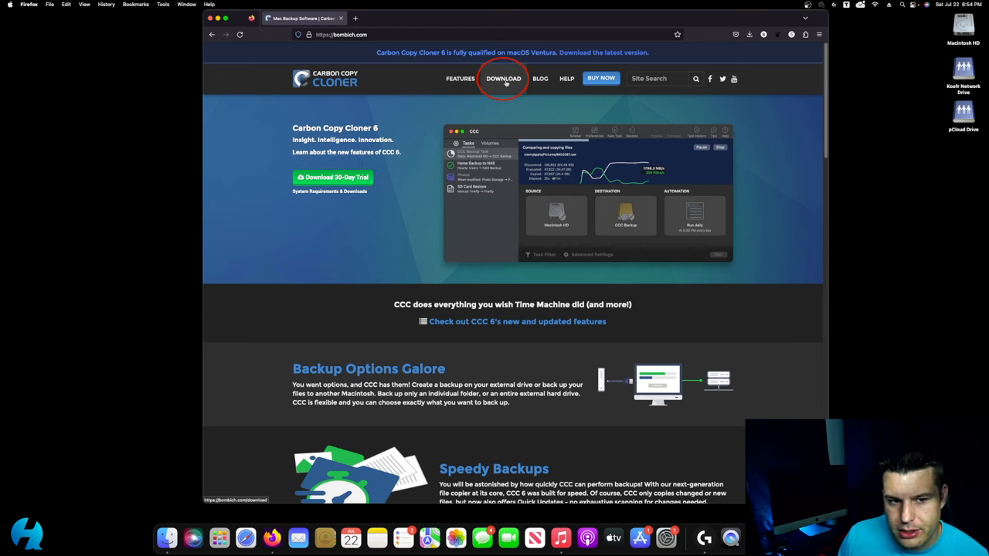
Step: Go to bombich.com's DOWNLOAD page and browse the CCC 6 and CCC 5 compatibility list
click(503, 79)
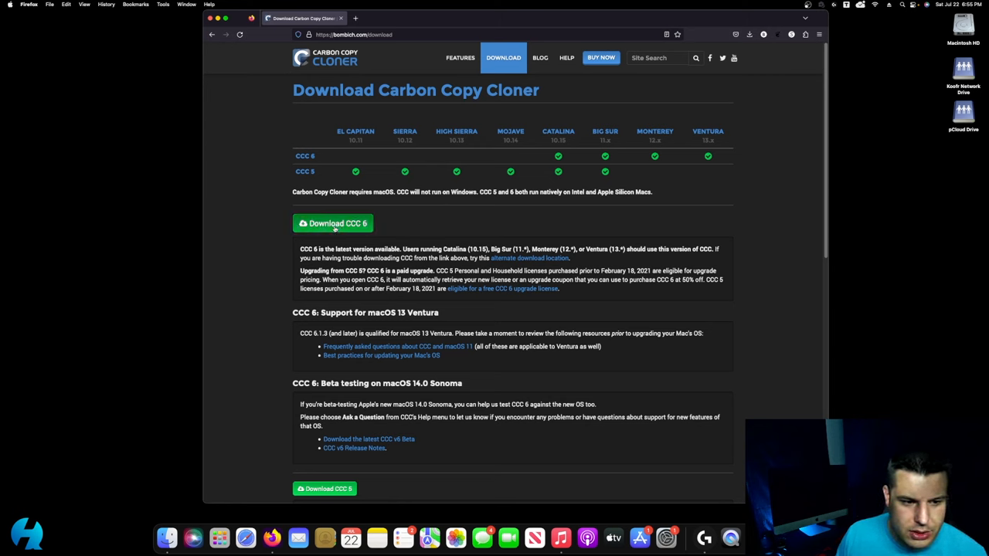
mouse_move(380, 156)
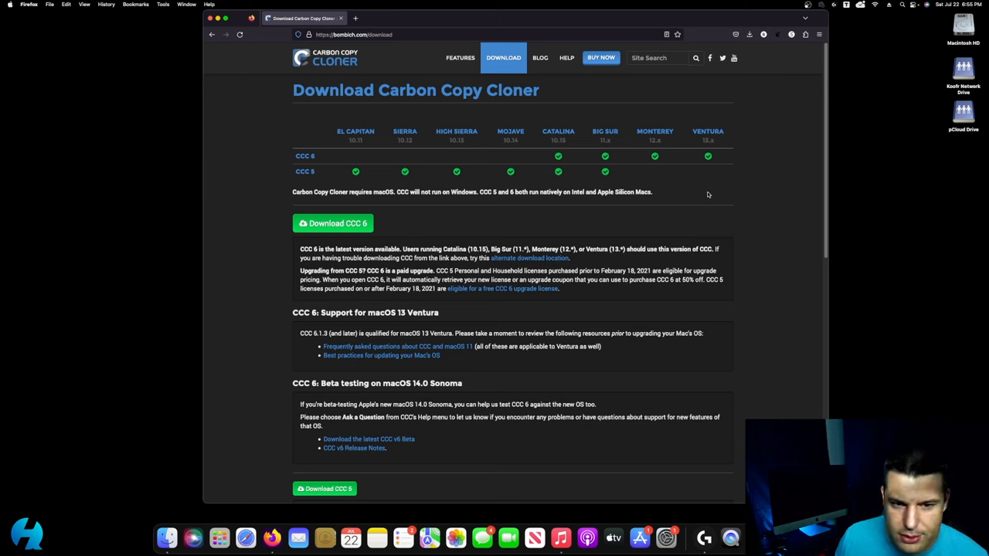
mouse_move(612, 201)
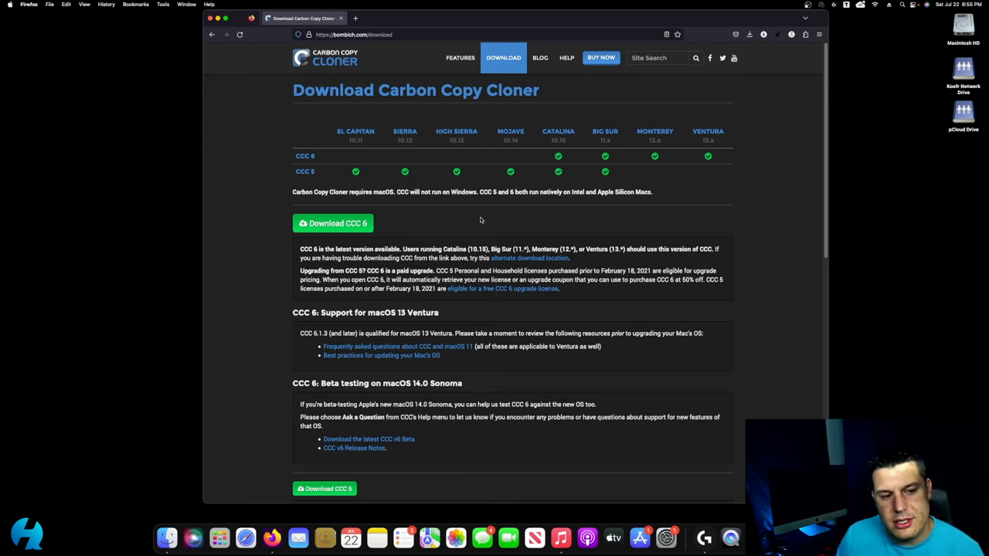
mouse_move(375, 141)
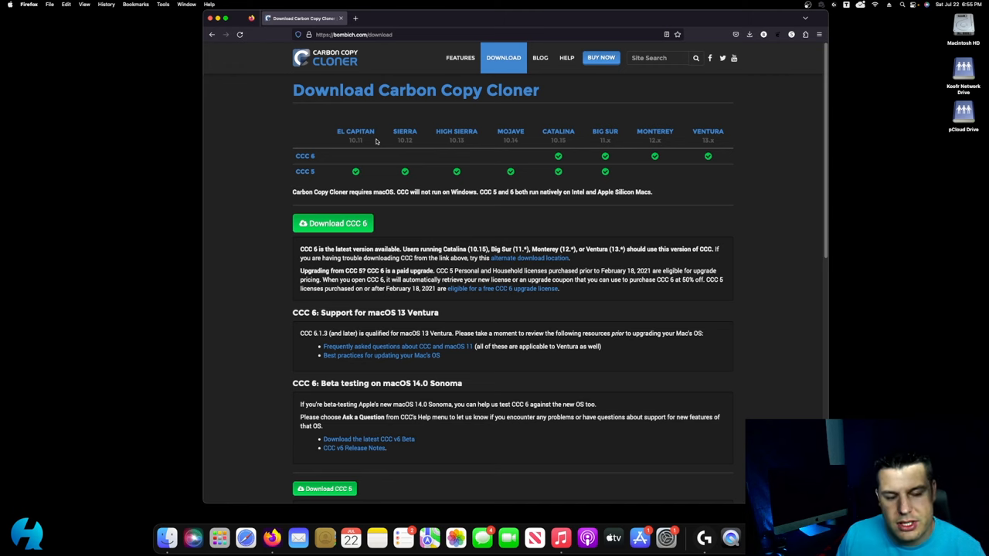
mouse_move(650, 178)
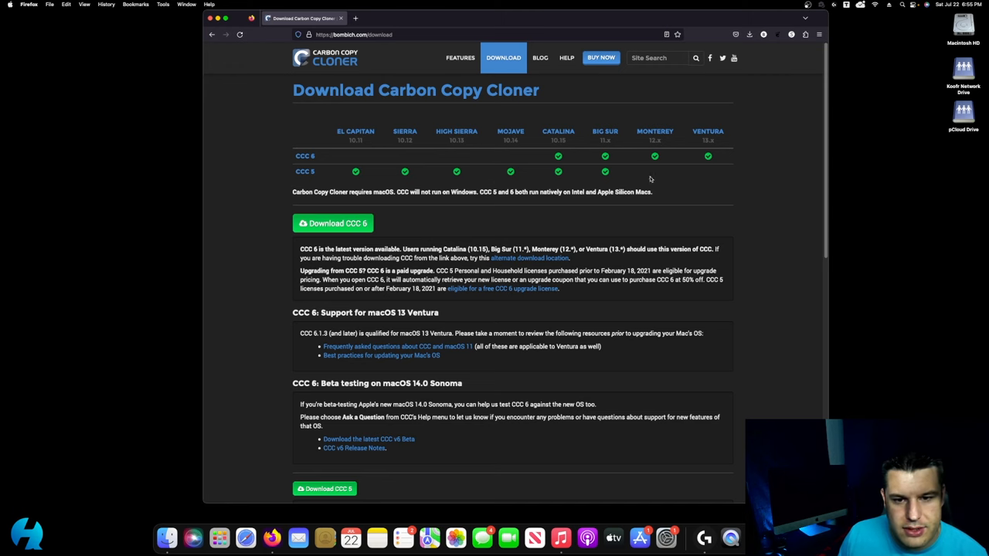
scroll(down, 3)
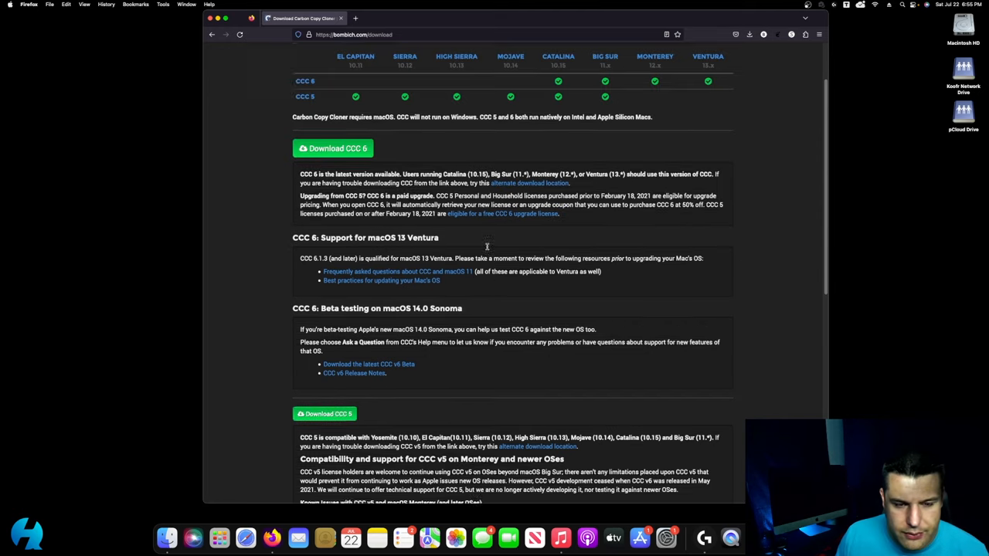
scroll(up, 3)
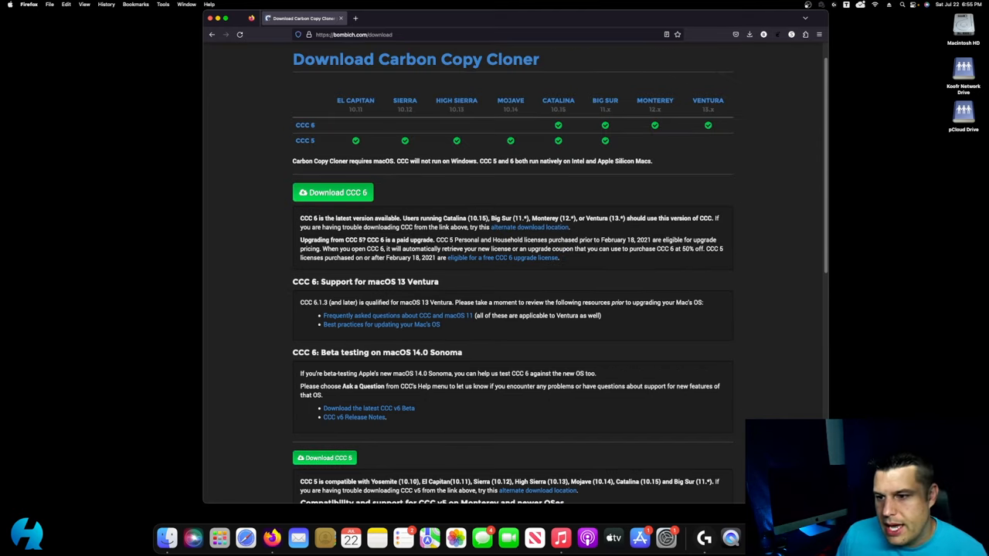
Step: Download the CCC 6 zip, extract it on the desktop, and launch Carbon Copy Cloner
click(331, 193)
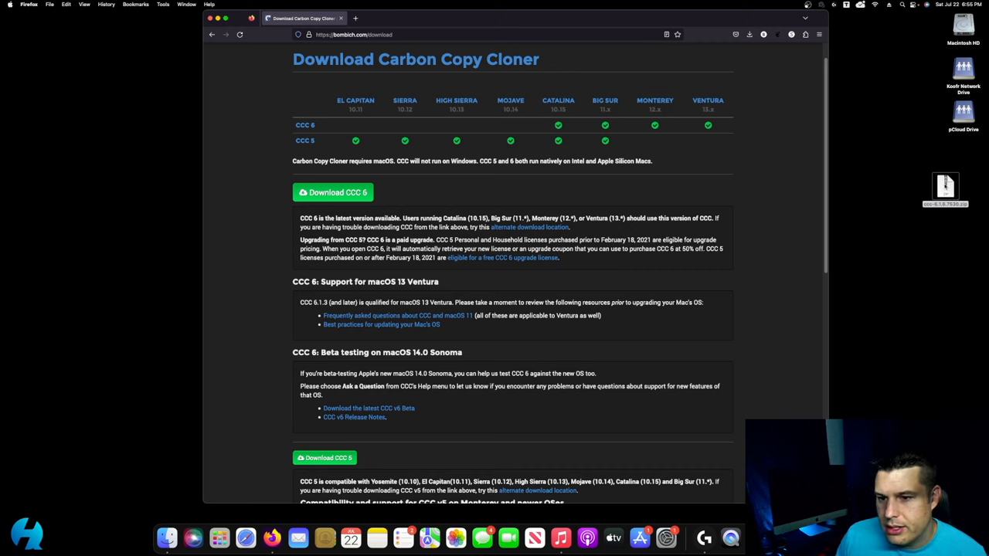
double_click(957, 184)
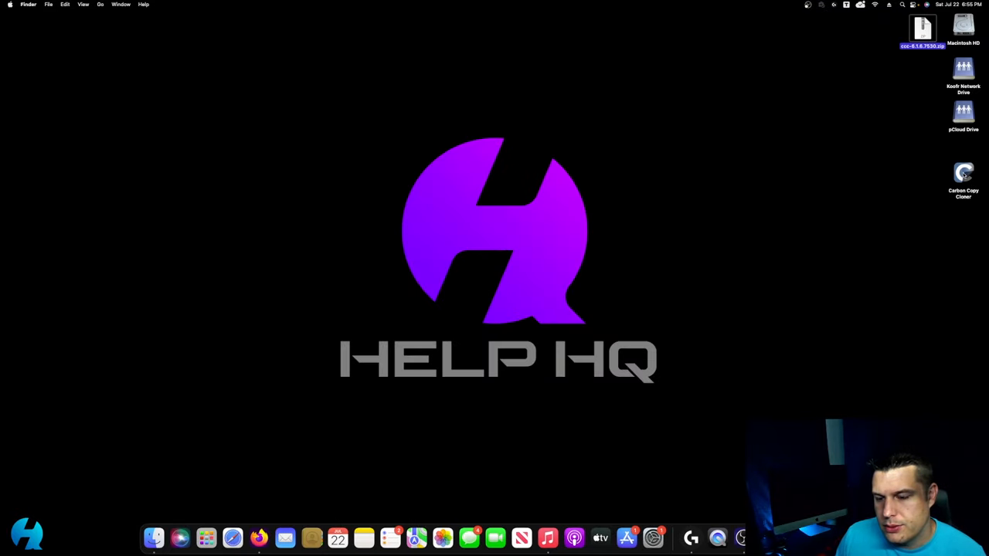
double_click(952, 27)
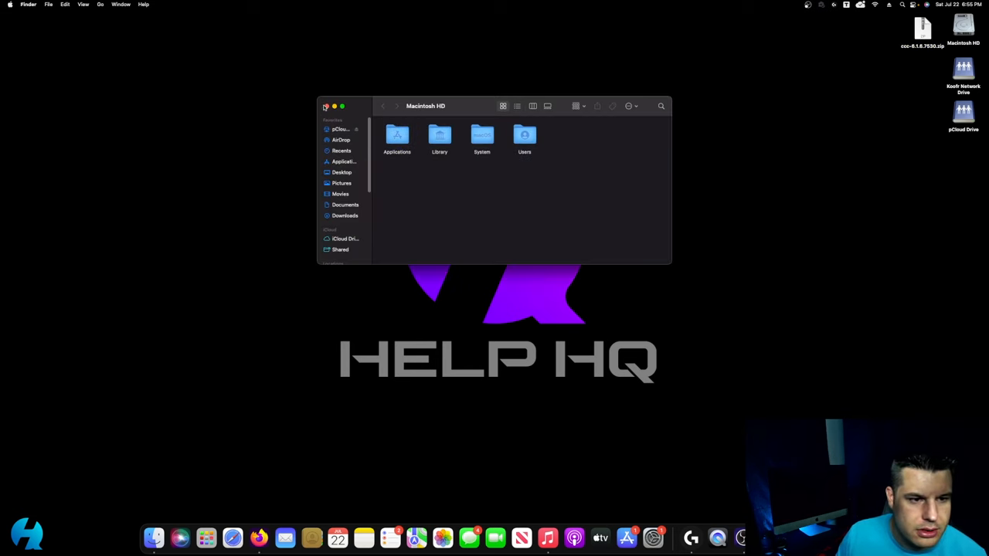
click(326, 105)
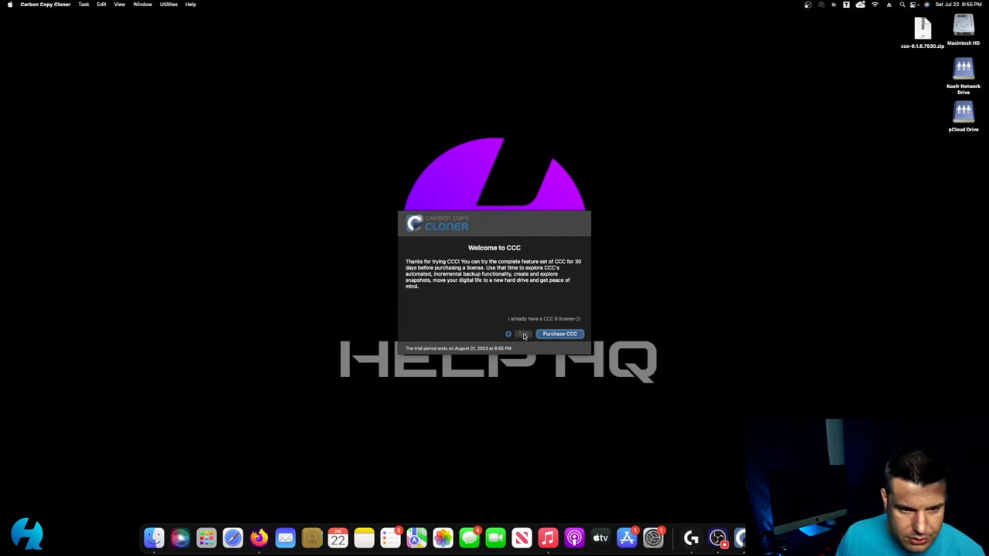
Step: Choose Try on the Welcome to CCC screen to use the 30-day trial
click(523, 333)
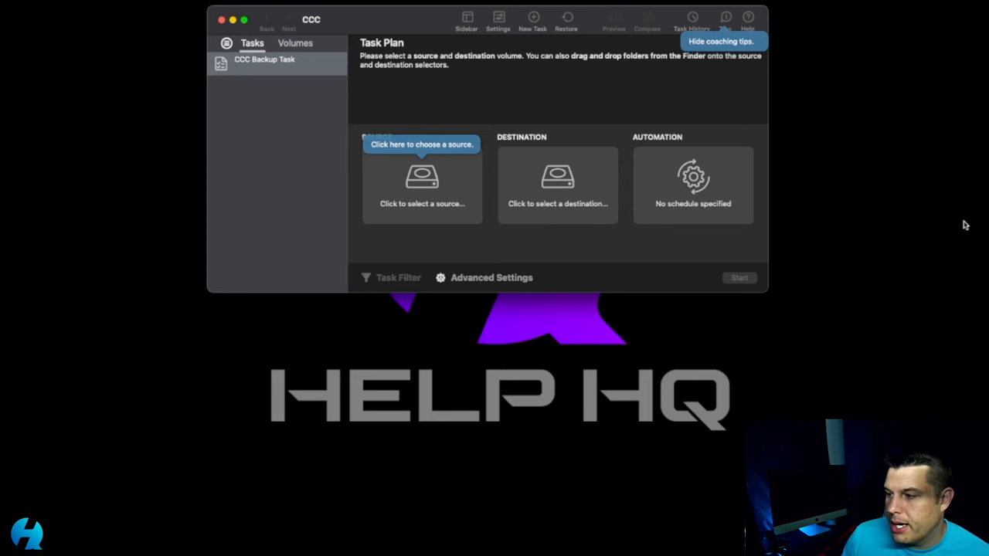
mouse_move(969, 227)
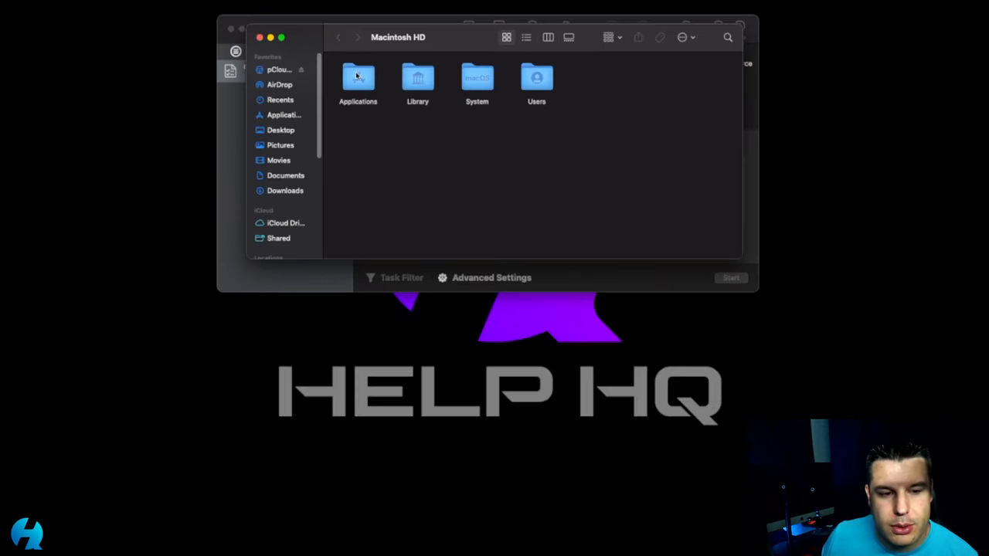
Step: Navigate Finder to Applications > Utilities, where Disk Utility is listed
double_click(357, 77)
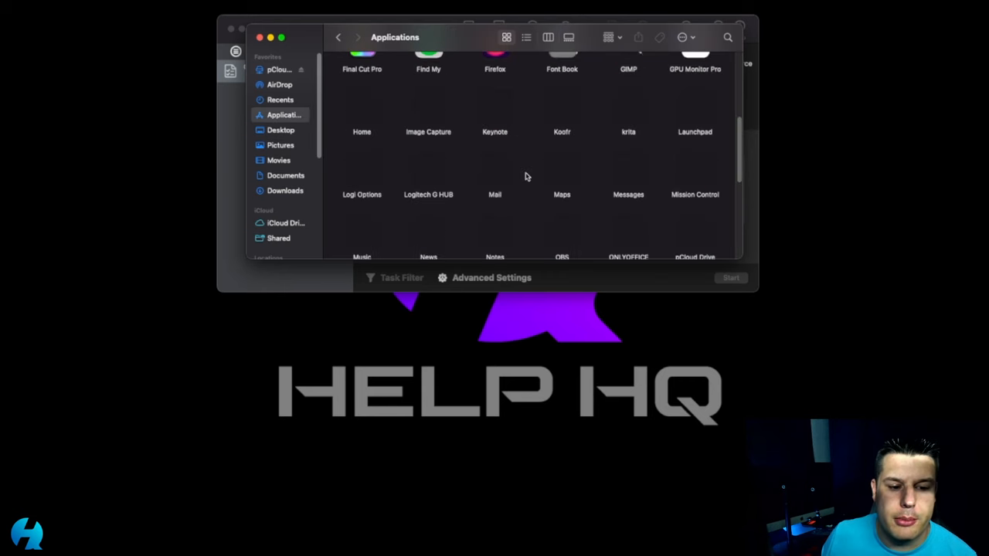
scroll(down, 3)
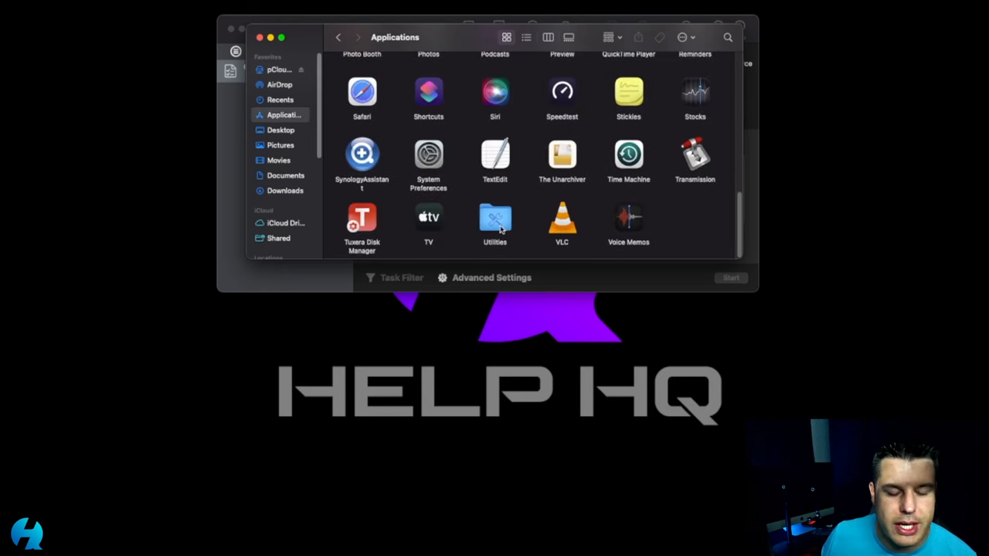
double_click(494, 218)
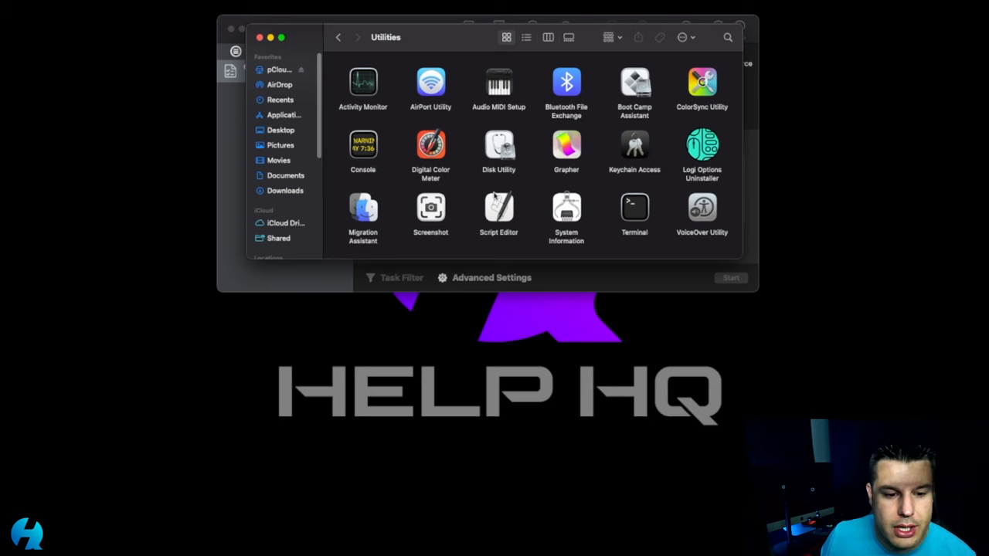
mouse_move(567, 146)
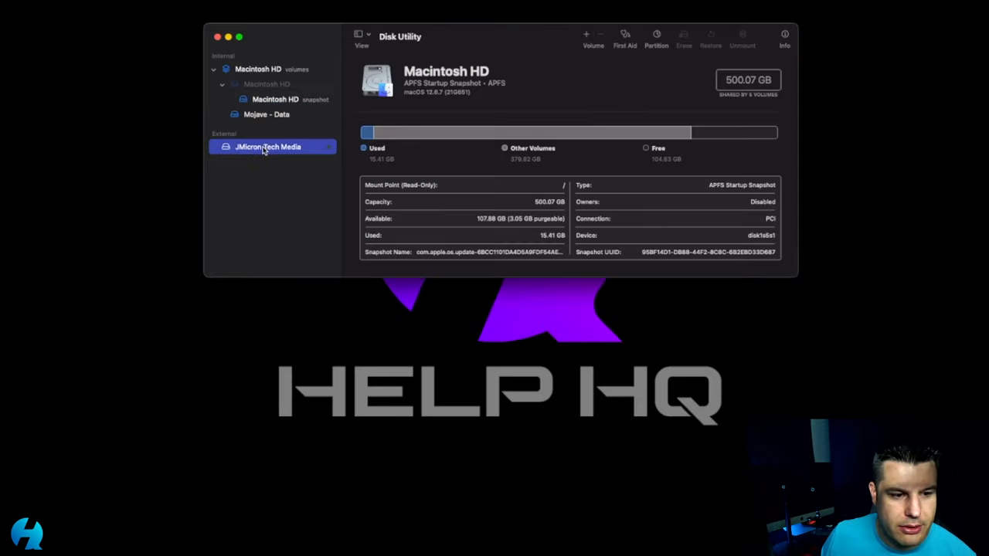
Step: Select the 2.05 TB JMicron Tech Media disk under External in Disk Utility
click(267, 147)
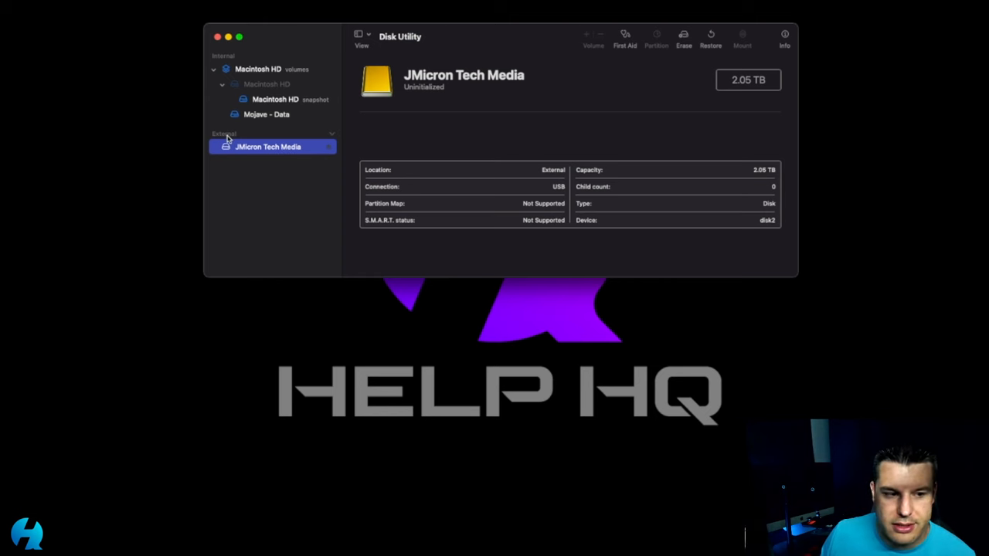
mouse_move(237, 68)
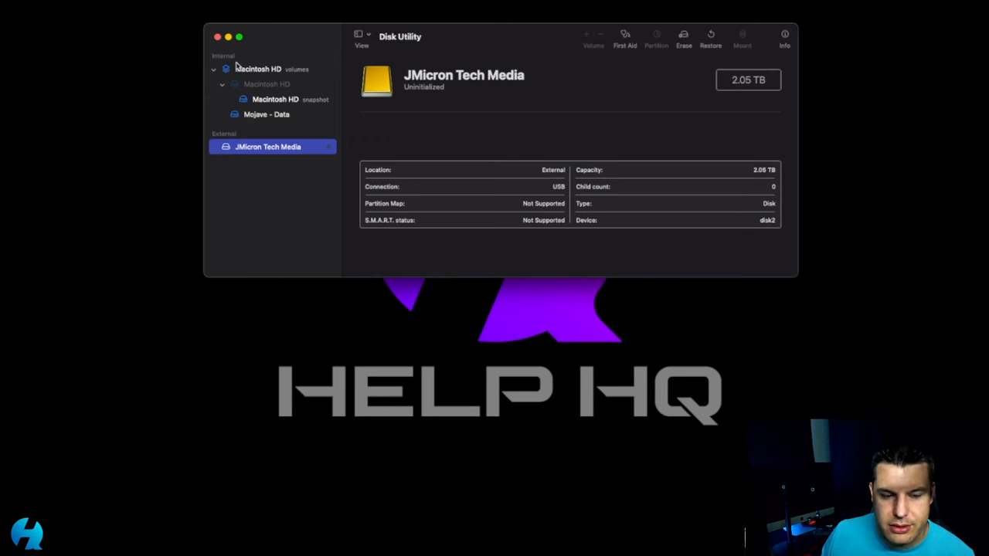
mouse_move(240, 234)
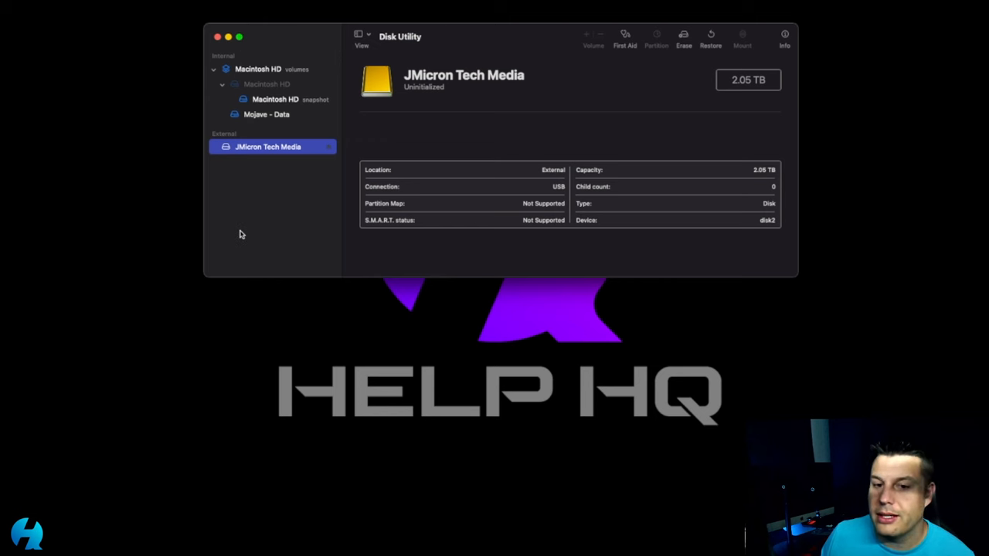
mouse_move(689, 40)
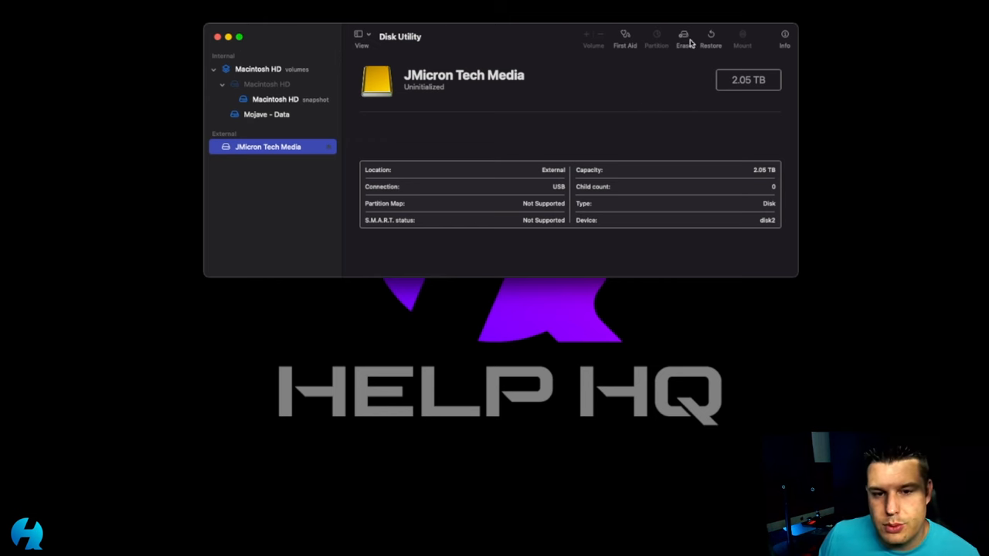
mouse_move(683, 36)
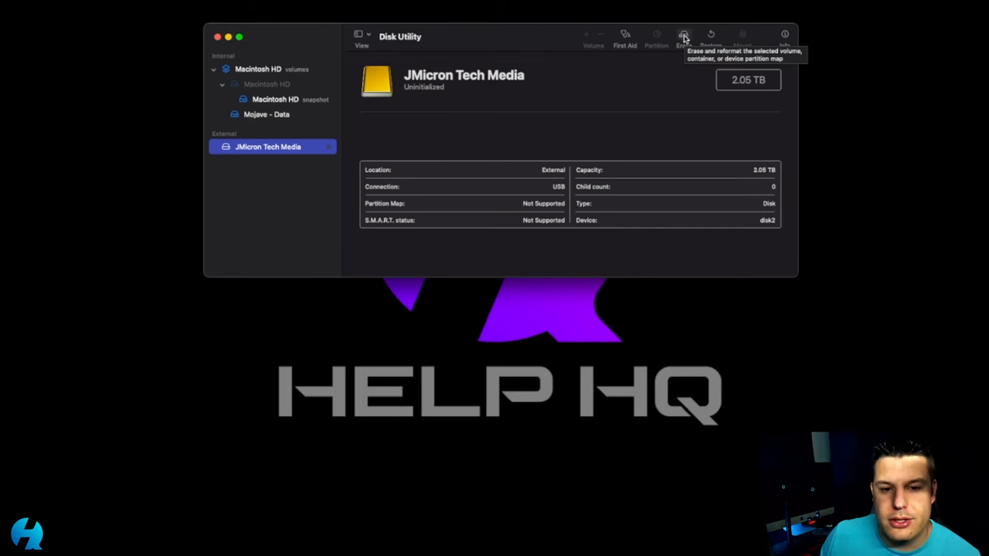
Step: Erase the JMicron drive as APFS with GUID Partition Map, named 'Macintosh HD'
click(683, 33)
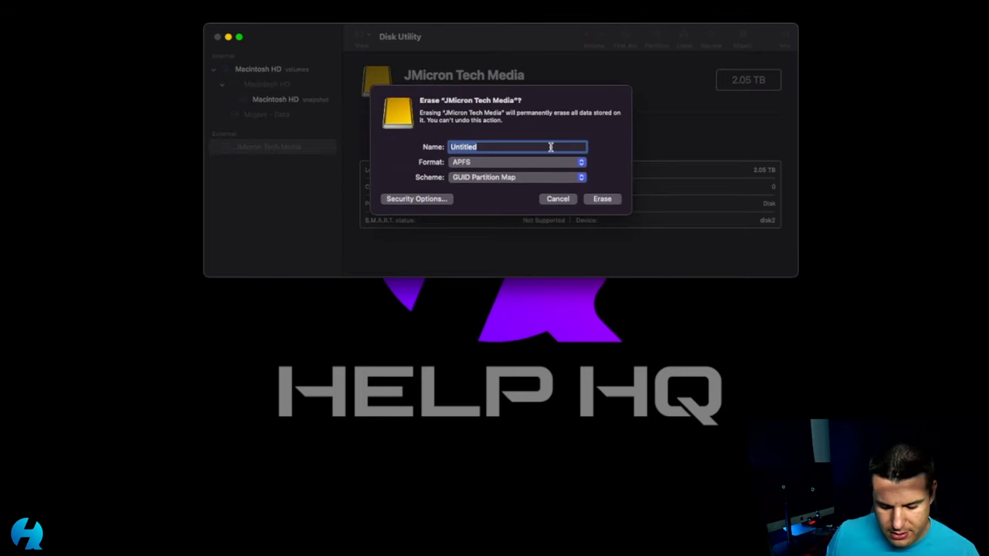
text(Macintosh HD)
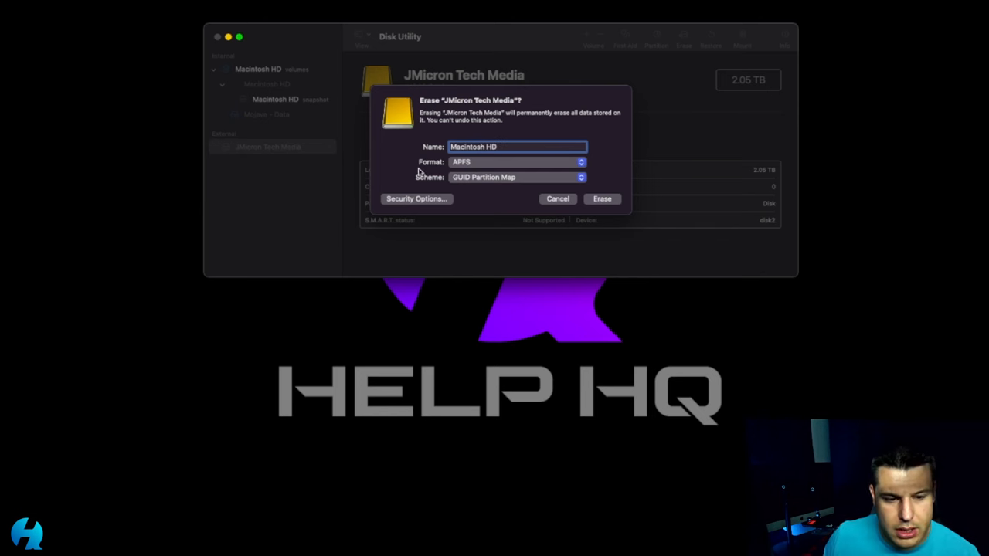
mouse_move(477, 167)
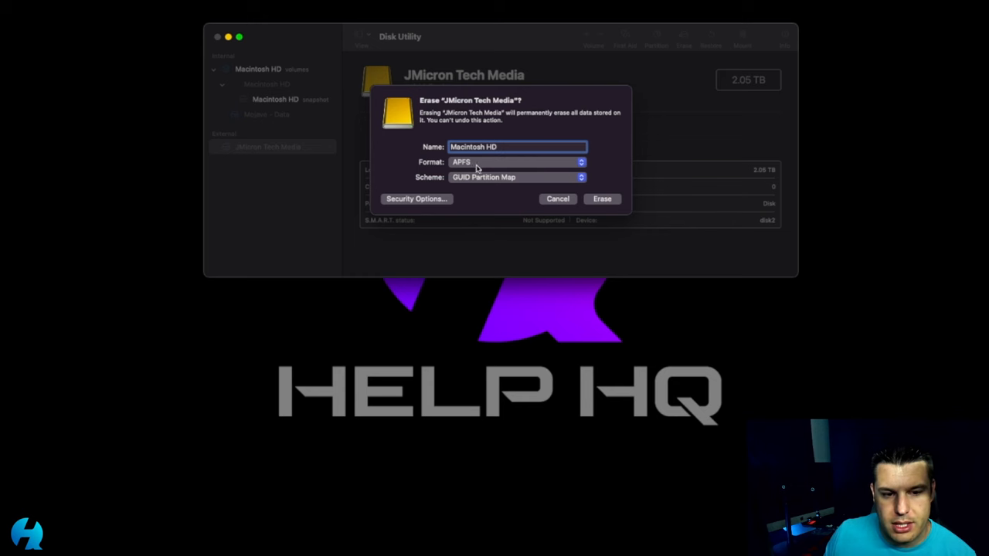
mouse_move(483, 178)
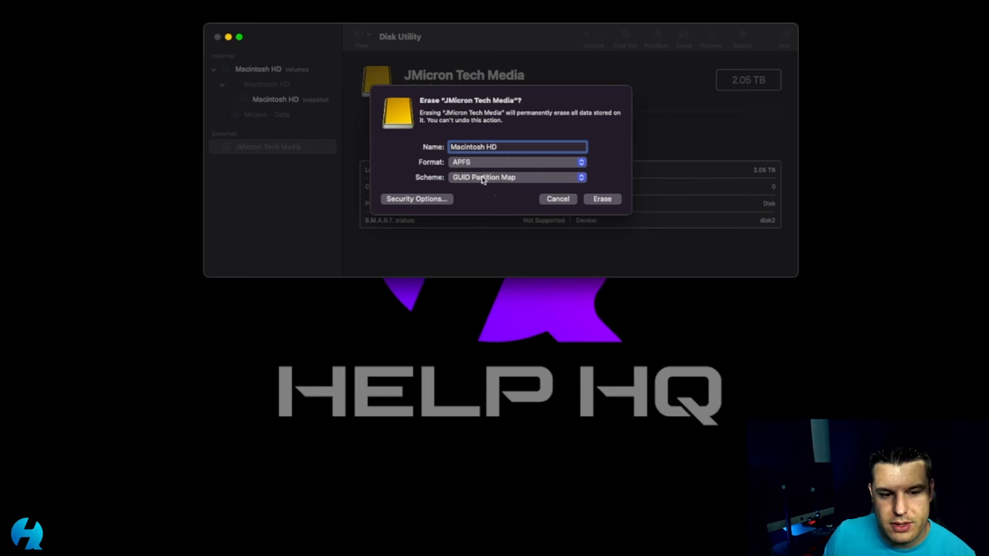
mouse_move(529, 165)
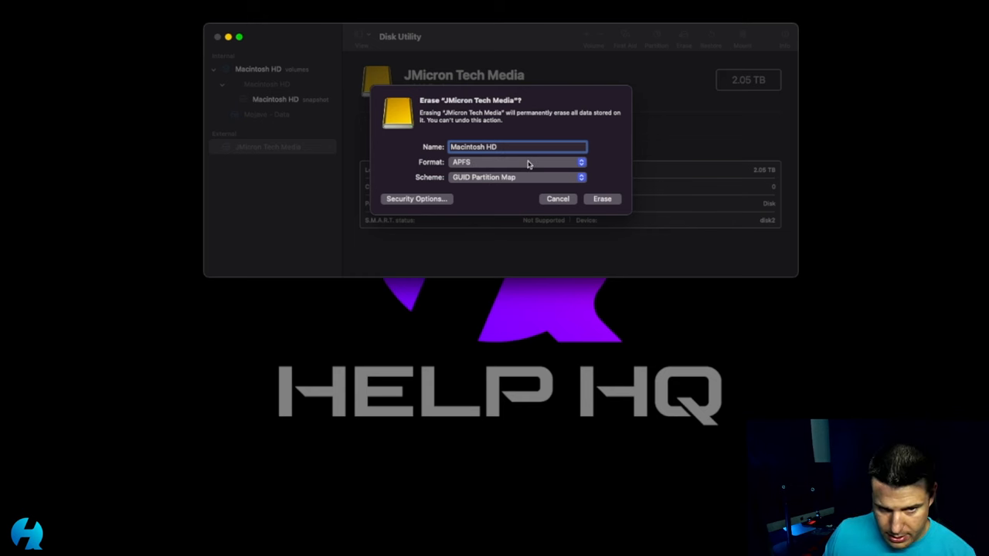
click(516, 162)
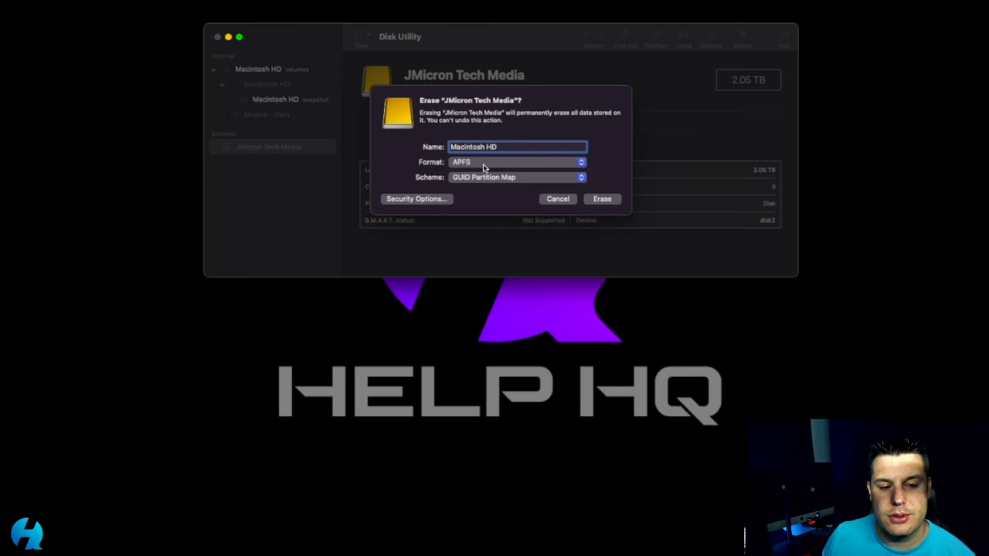
click(602, 199)
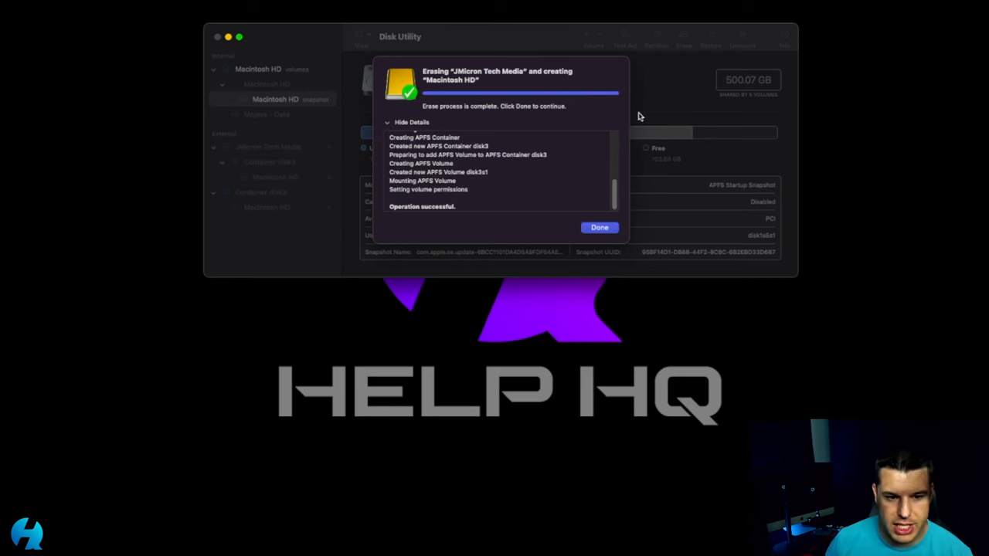
click(598, 227)
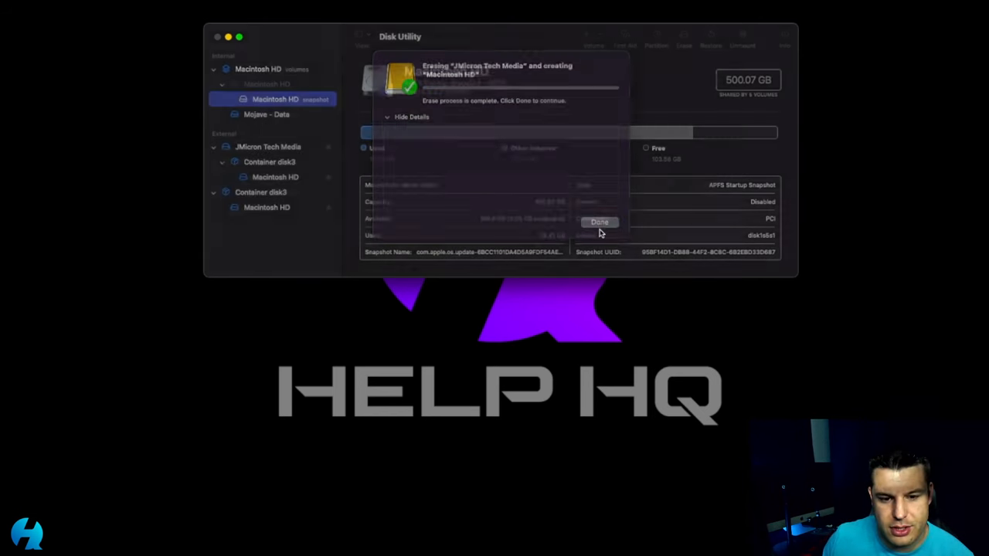
click(599, 222)
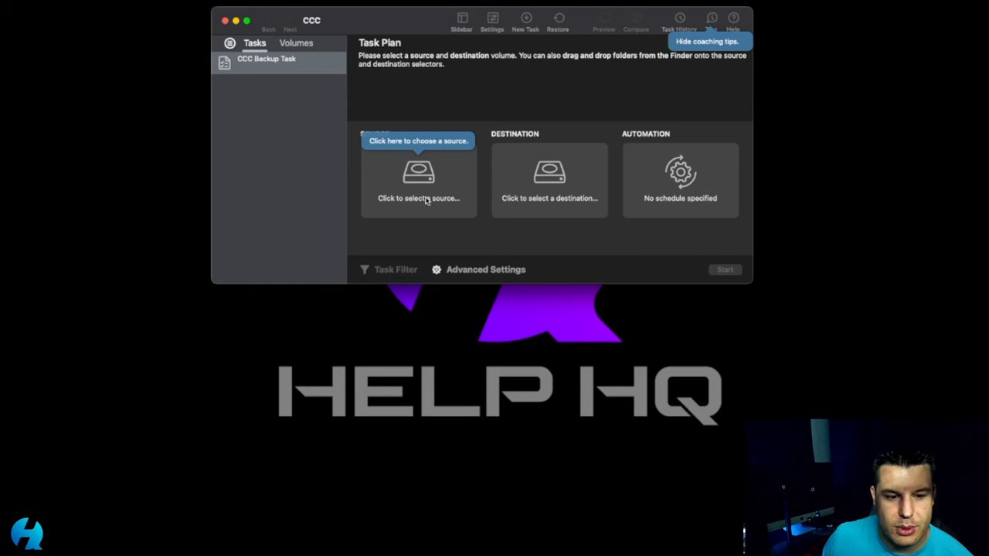
Step: Set the source to the 500.07 GB PCI Macintosh HD volume
click(418, 178)
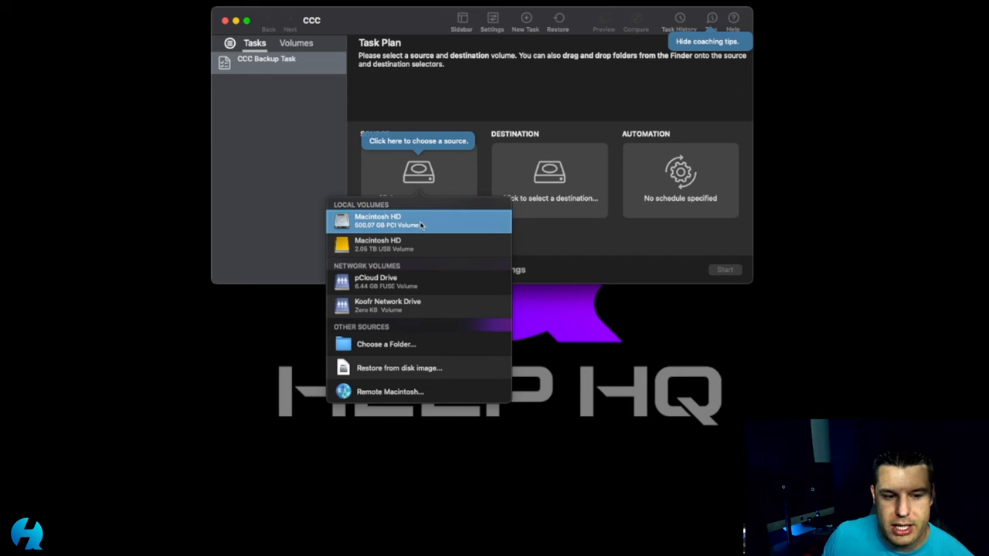
mouse_move(404, 225)
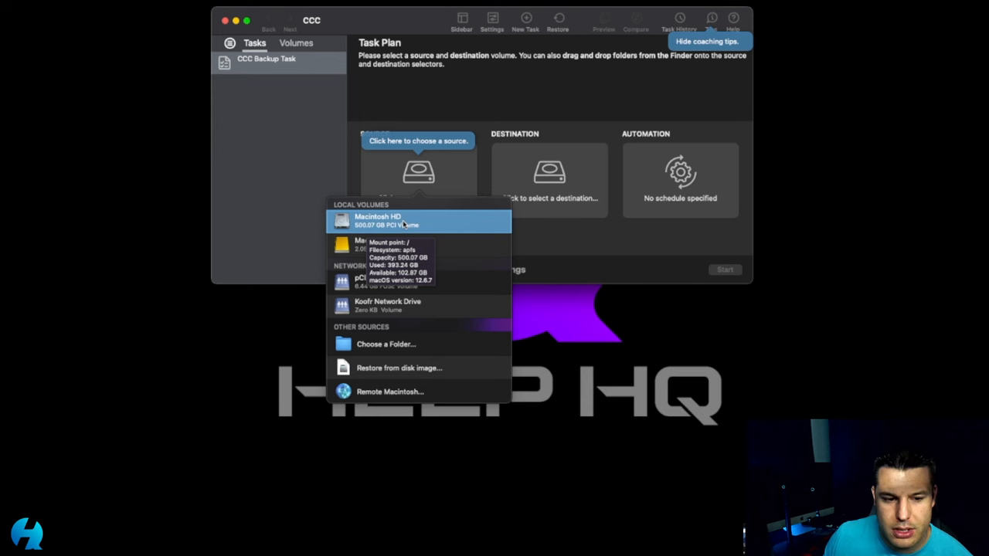
click(402, 220)
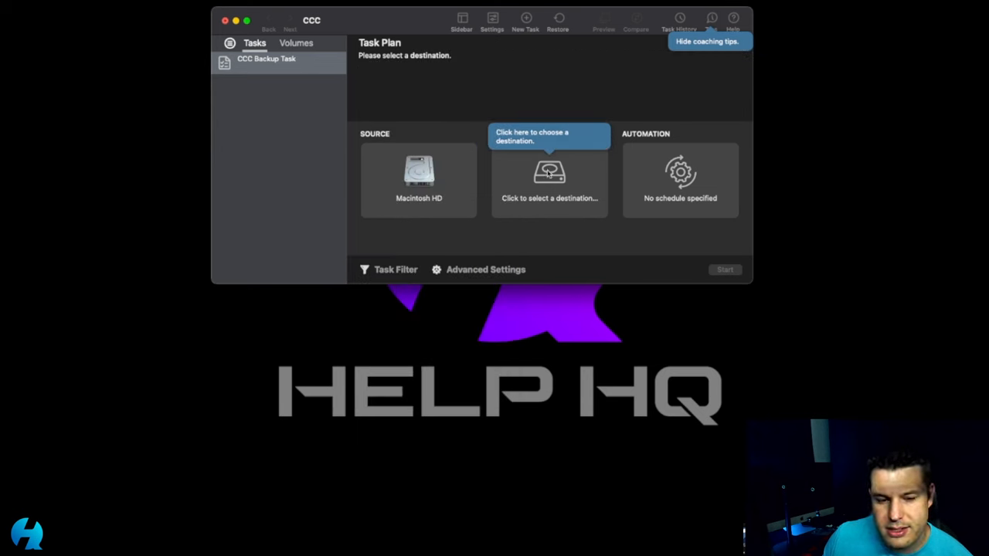
Step: Set the destination to the 2.05 TB USB Macintosh HD volume
click(550, 178)
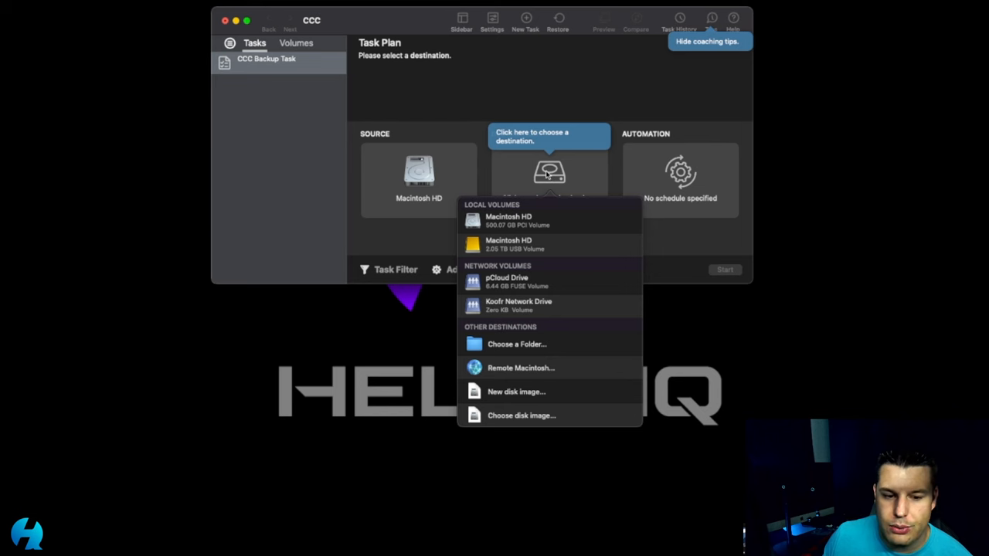
click(506, 246)
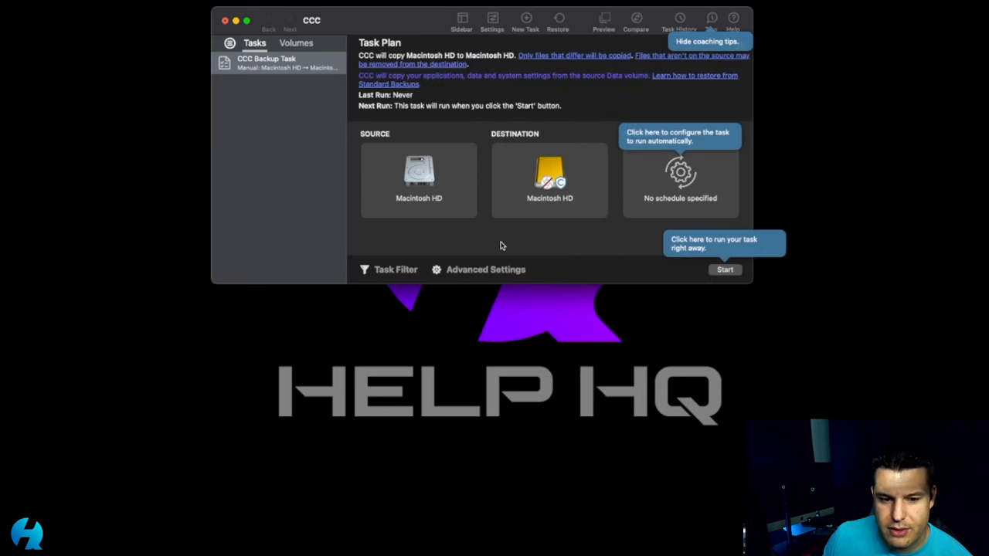
mouse_move(707, 188)
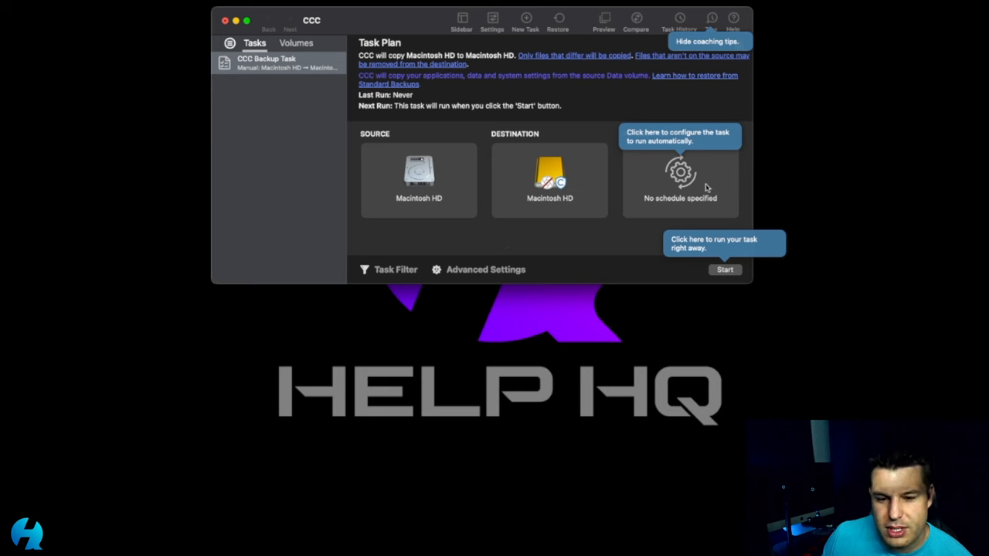
mouse_move(716, 160)
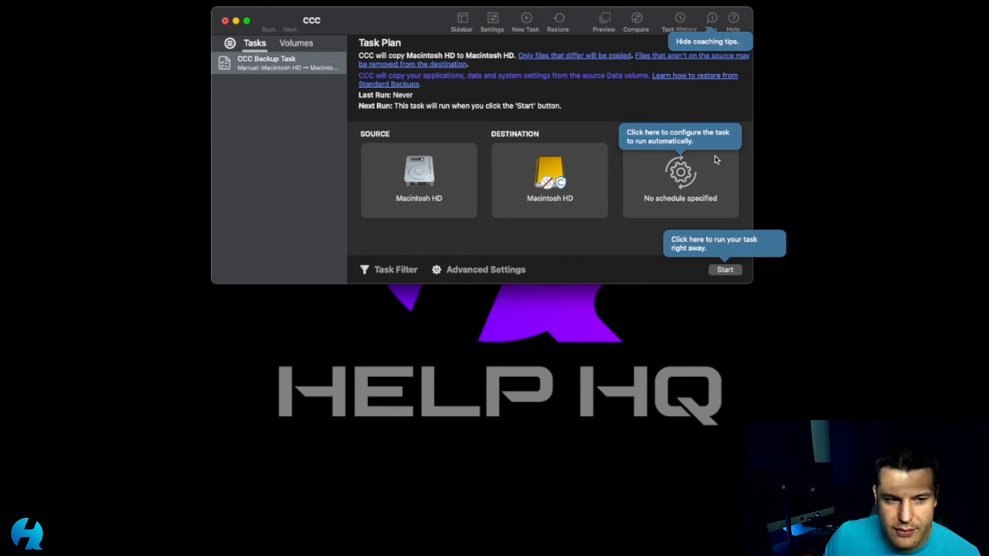
mouse_move(613, 242)
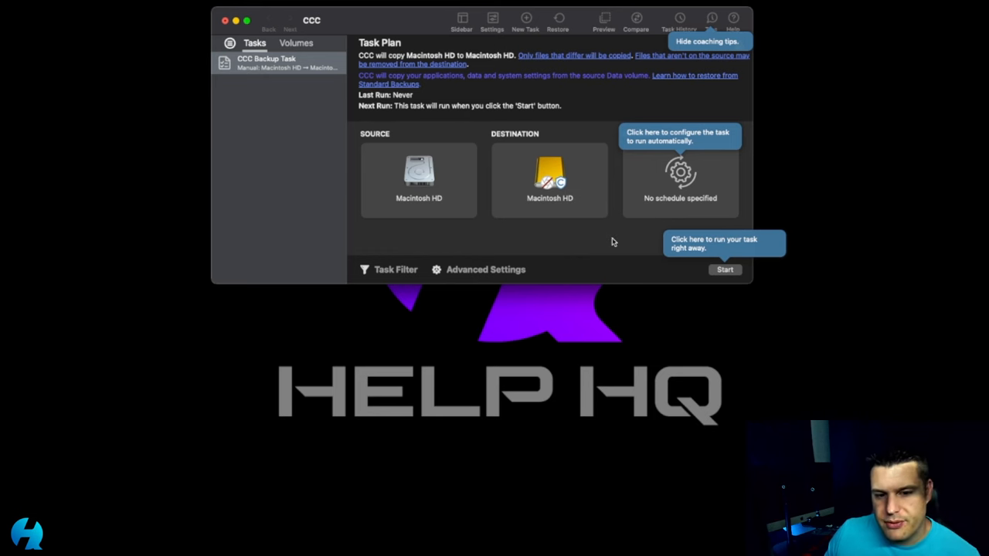
click(479, 269)
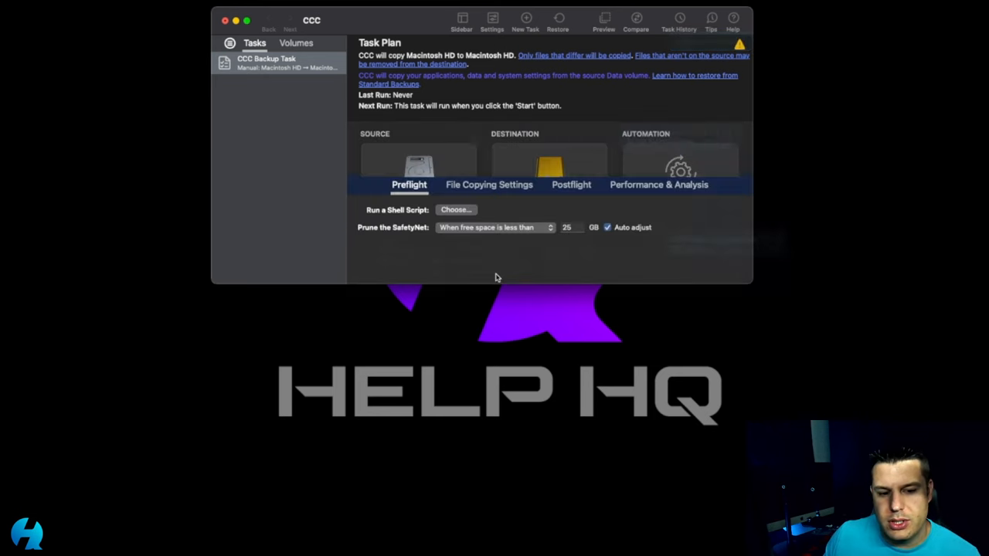
click(488, 185)
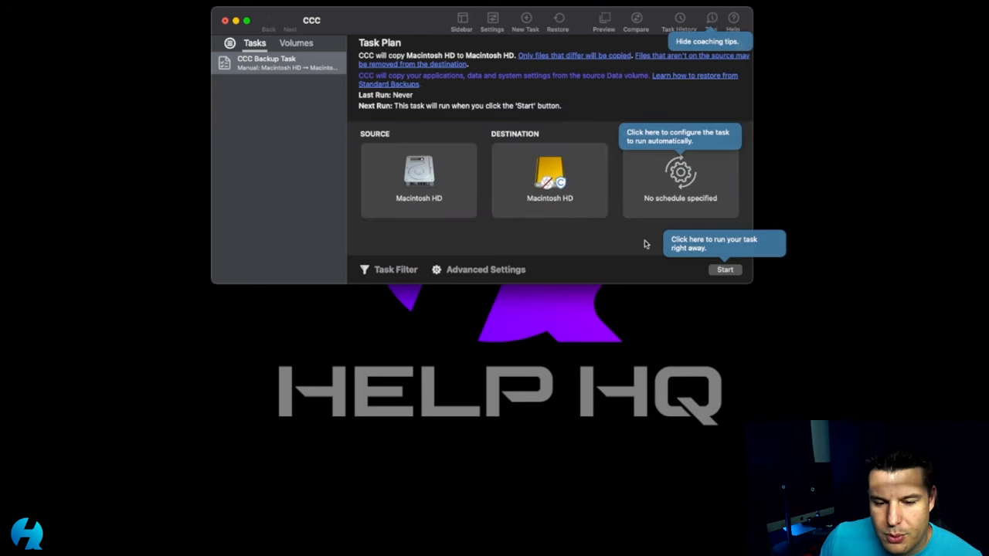
click(724, 269)
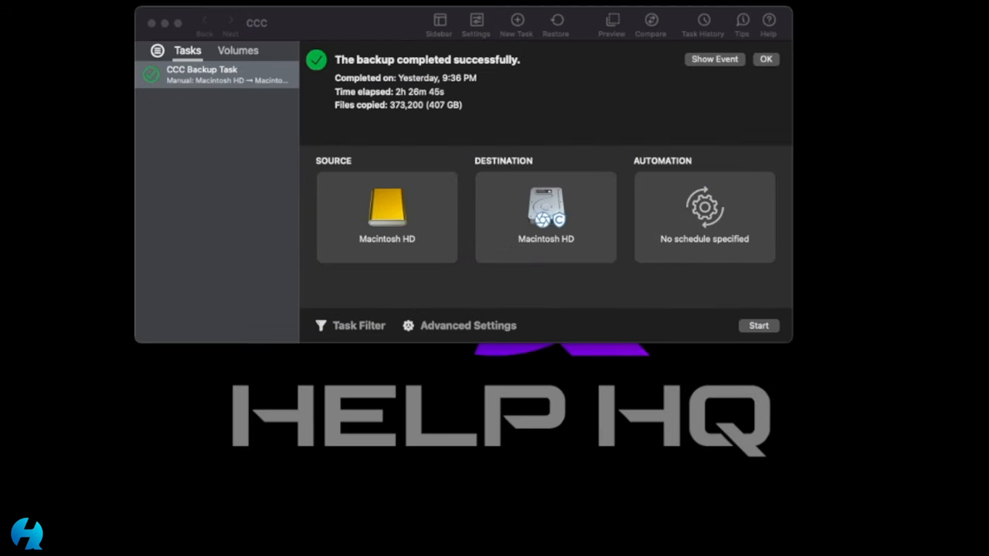
mouse_move(423, 327)
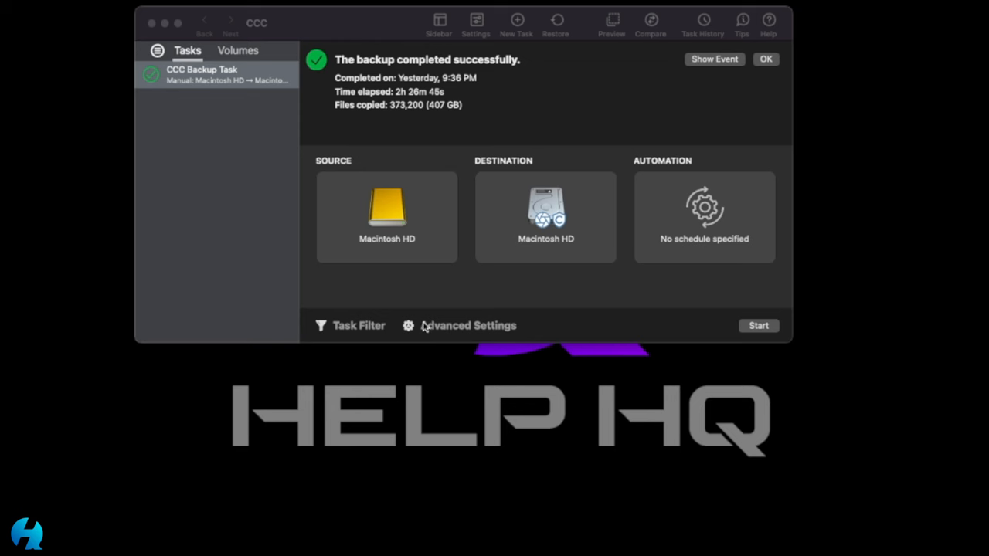
mouse_move(602, 233)
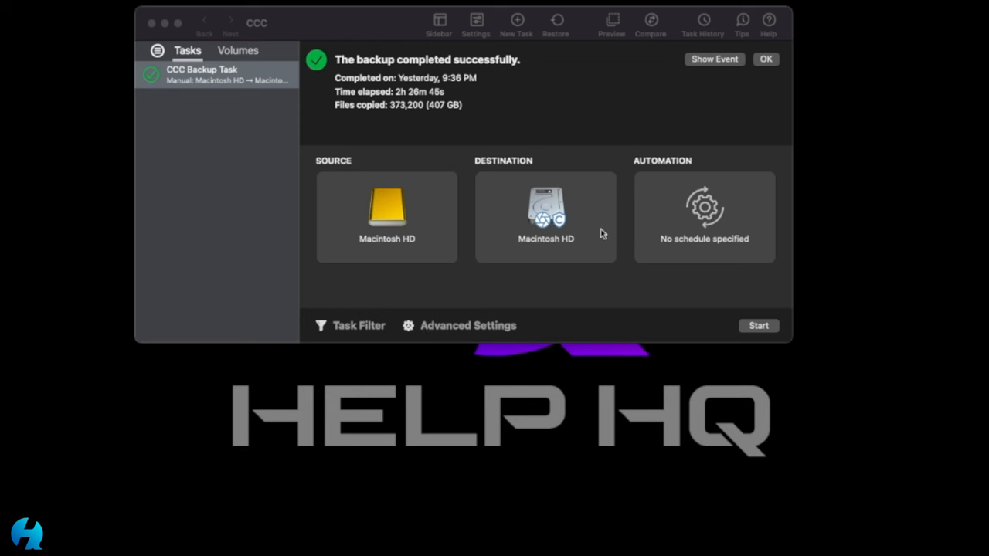
mouse_move(559, 211)
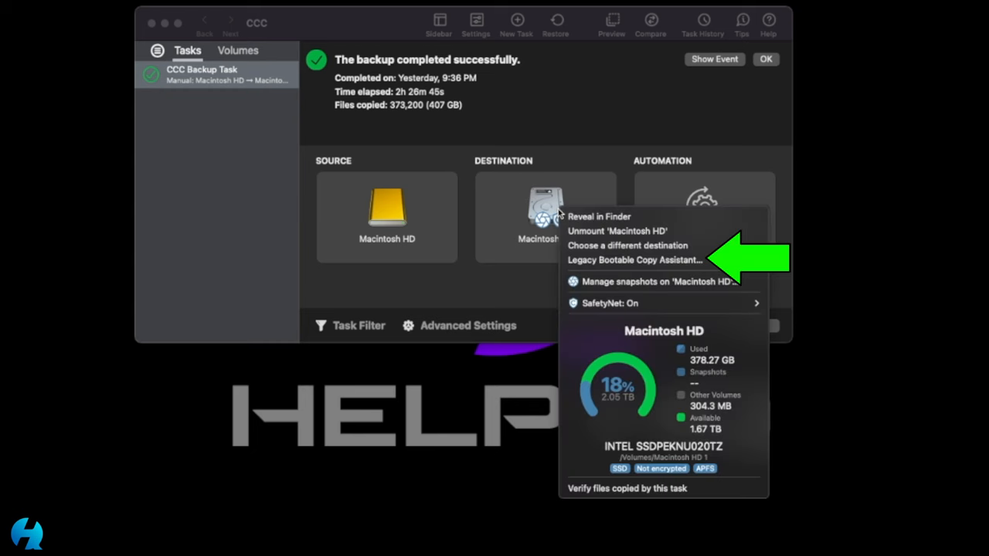
mouse_move(616, 259)
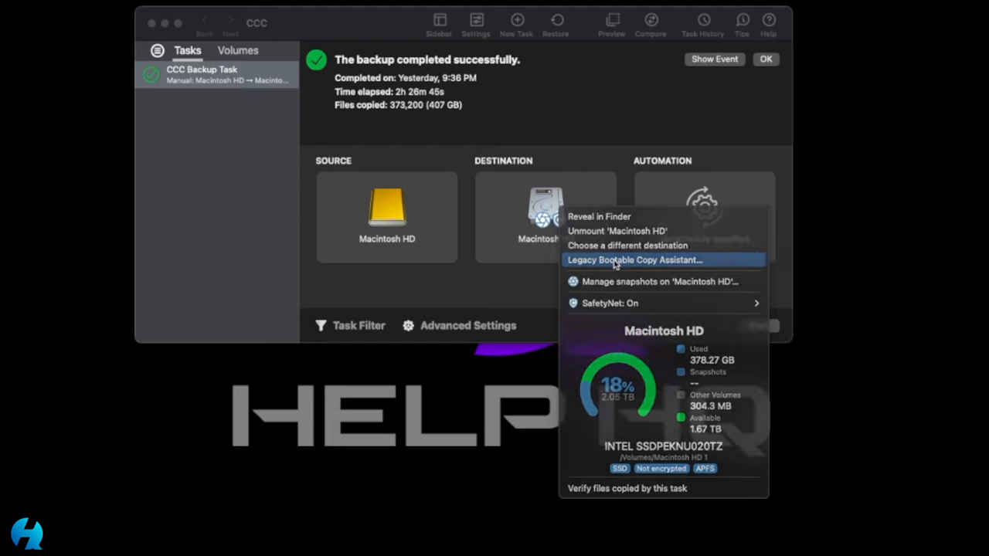
Step: Choose Legacy Bootable Copy Assistant… from the destination Macintosh HD menu
click(650, 260)
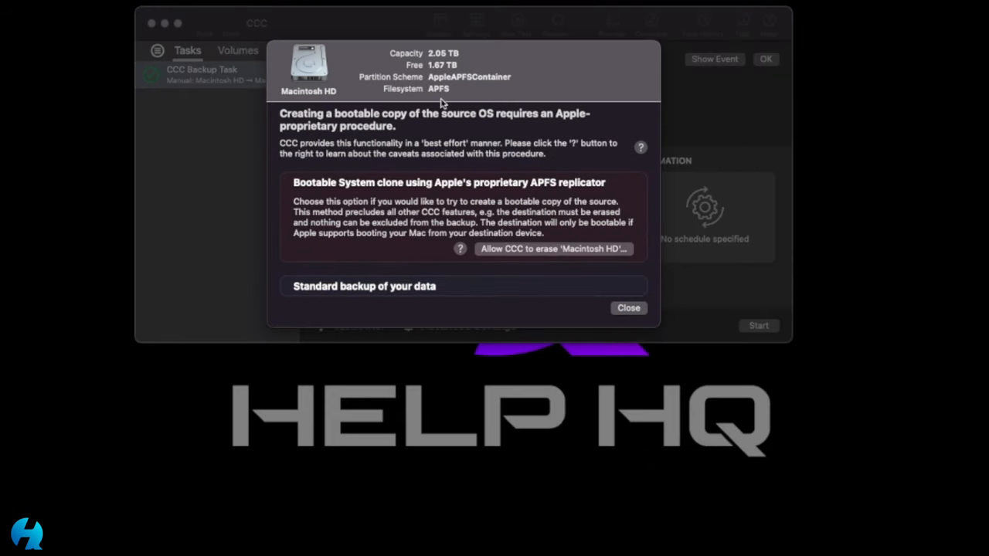
mouse_move(769, 272)
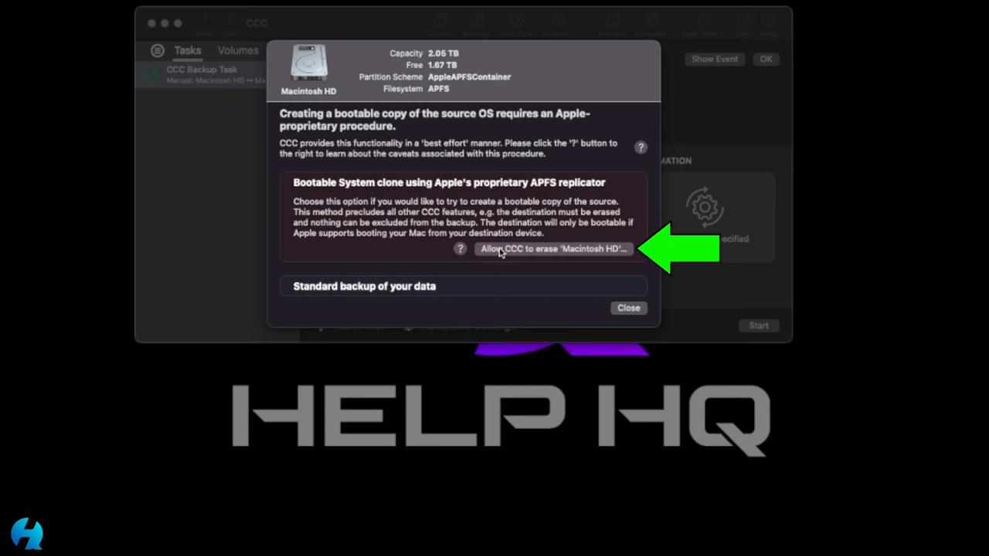
Step: Allow CCC to erase the destination 'Macintosh HD' for a legacy bootable copy
click(550, 248)
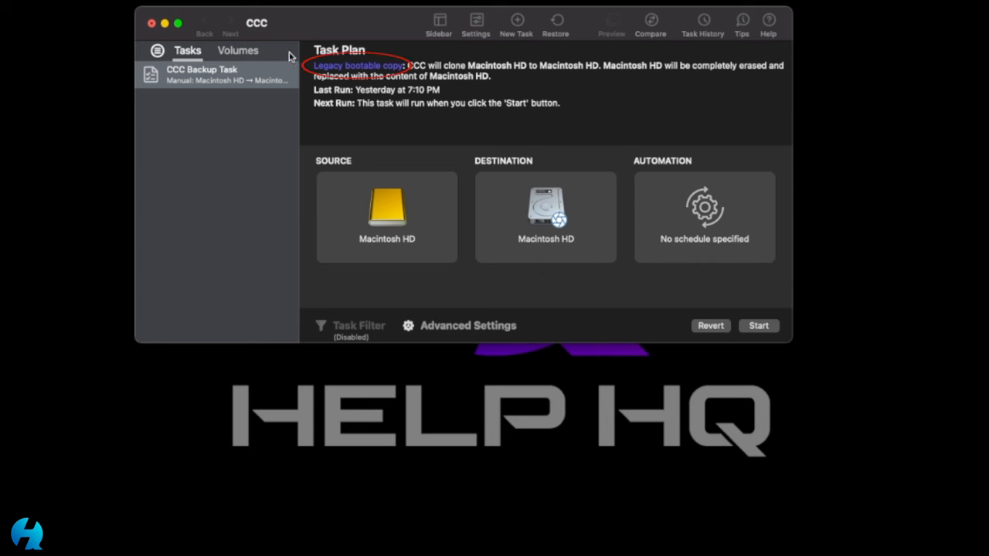
mouse_move(379, 76)
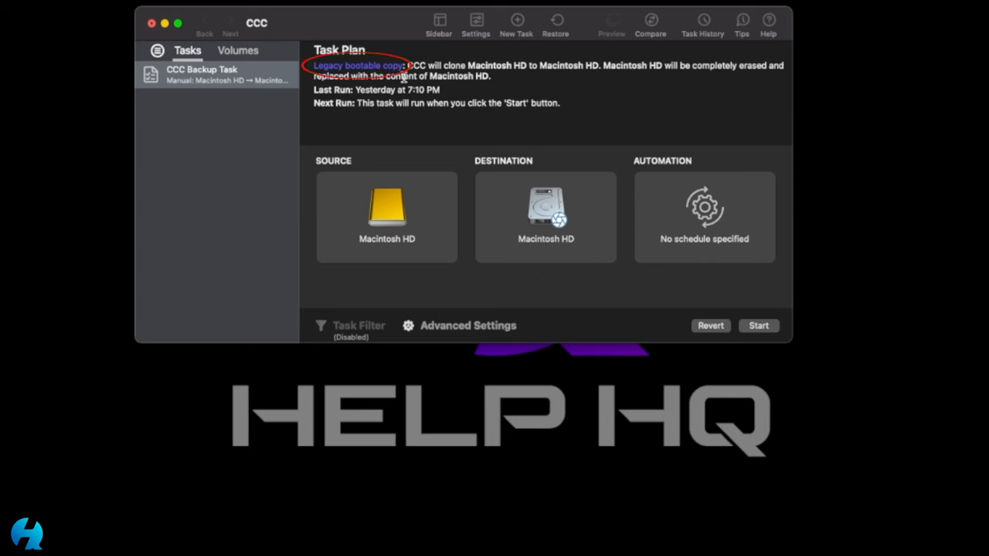
mouse_move(536, 78)
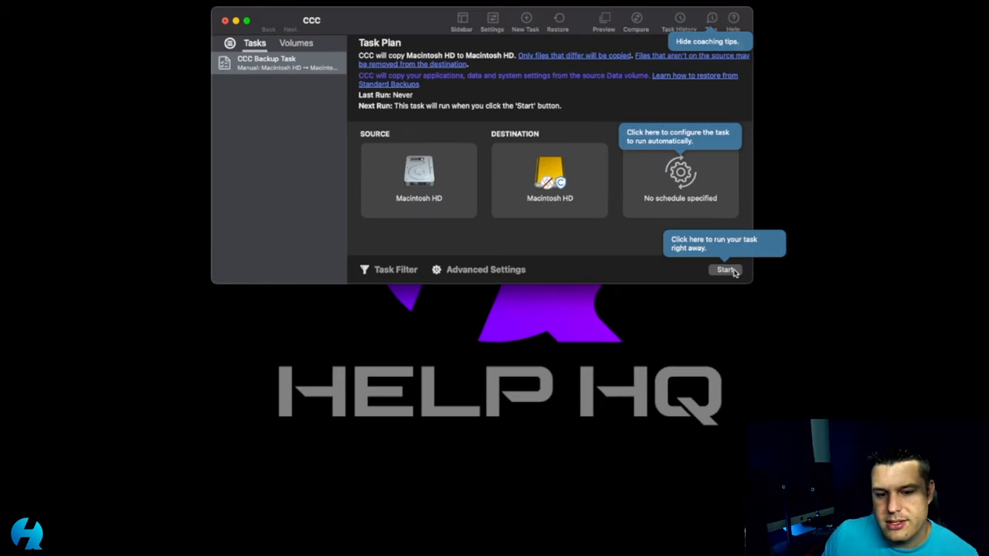
Step: Start the task and install CCC's privileged helper tool with admin authorization
click(725, 270)
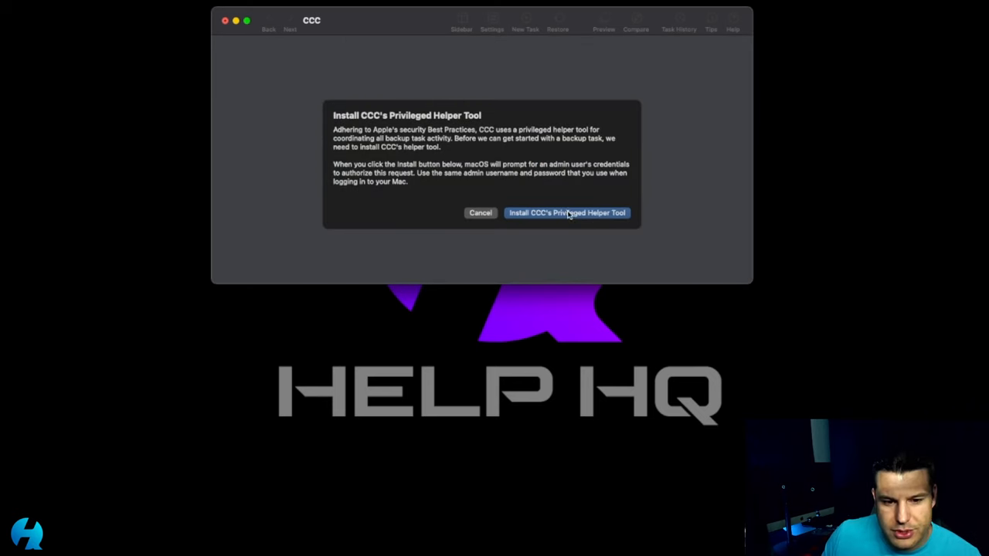
click(567, 213)
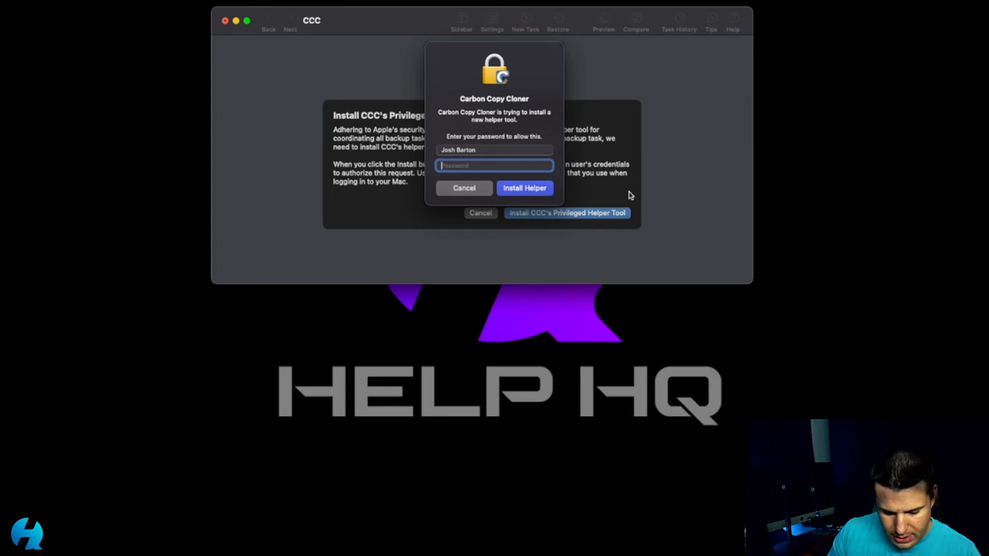
click(525, 188)
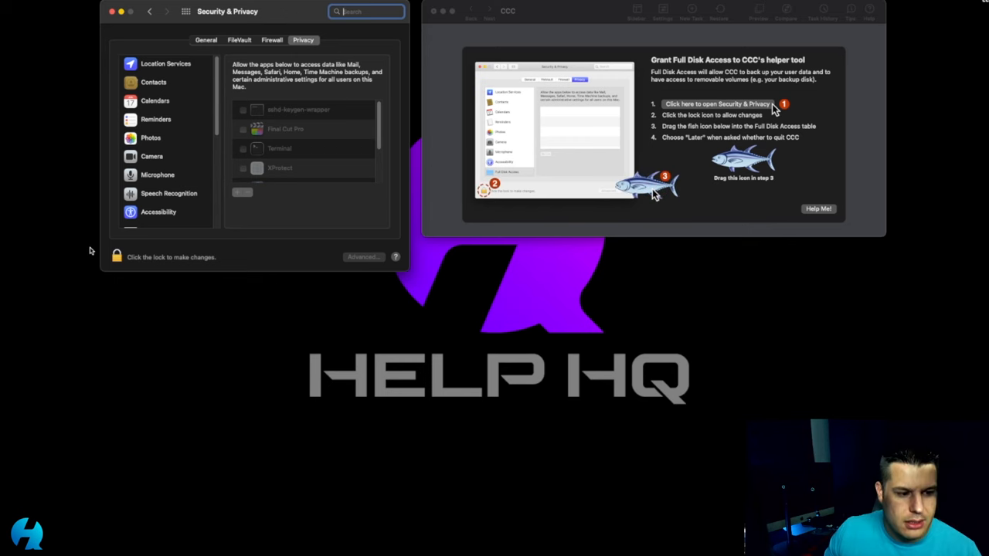
Step: Unlock privacy settings, add Carbon Copy Cloner to Full Disk Access, and relaunch it
click(116, 257)
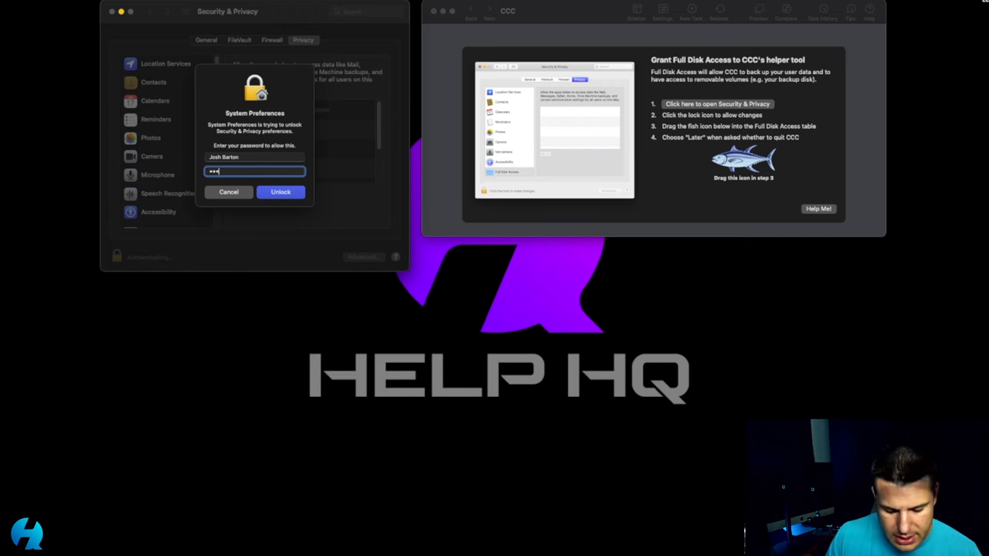
click(281, 191)
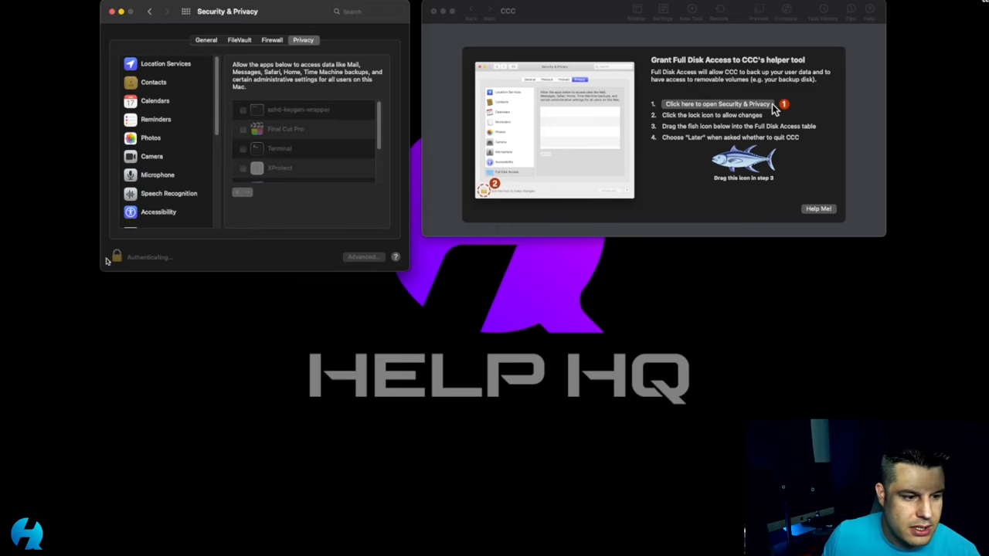
click(116, 254)
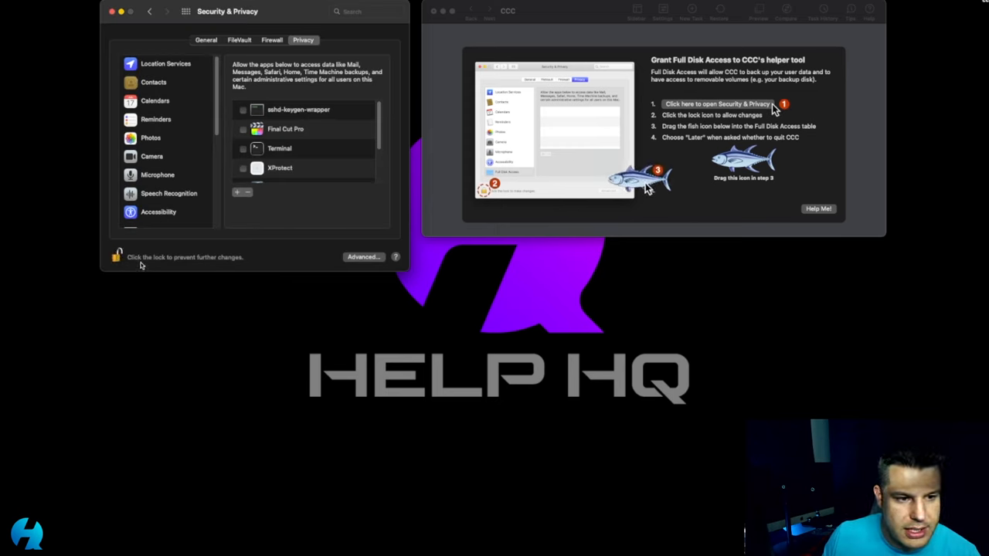
drag(649, 182, 587, 135)
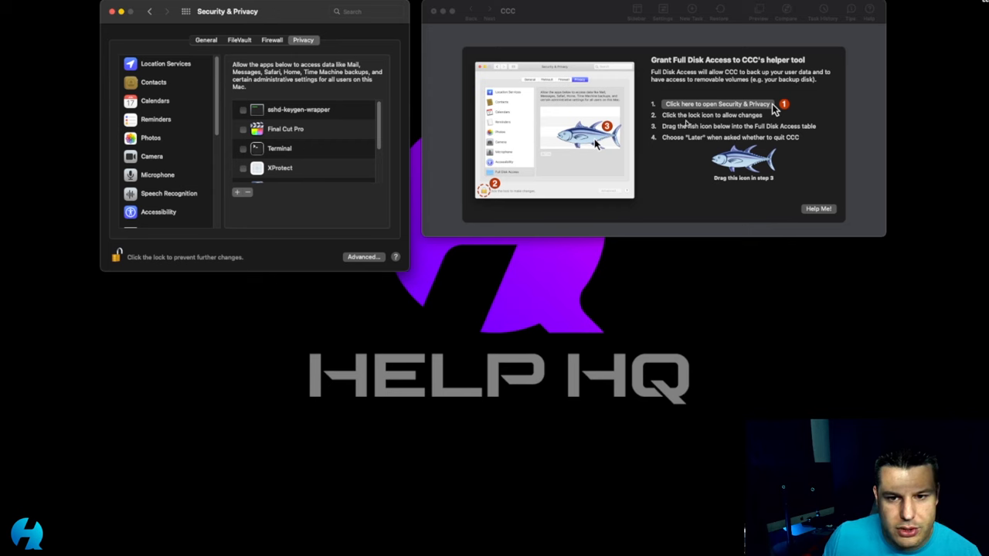
mouse_move(368, 135)
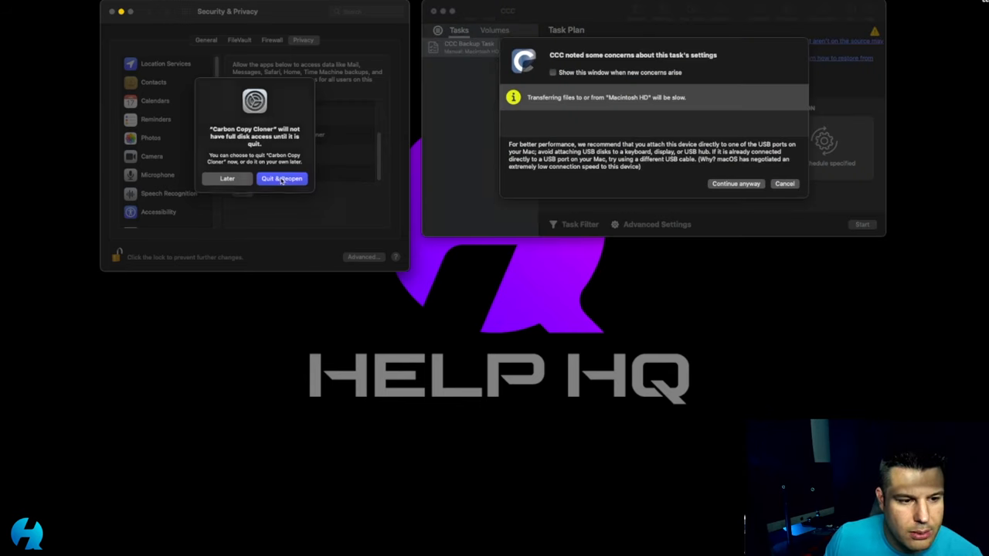
click(282, 178)
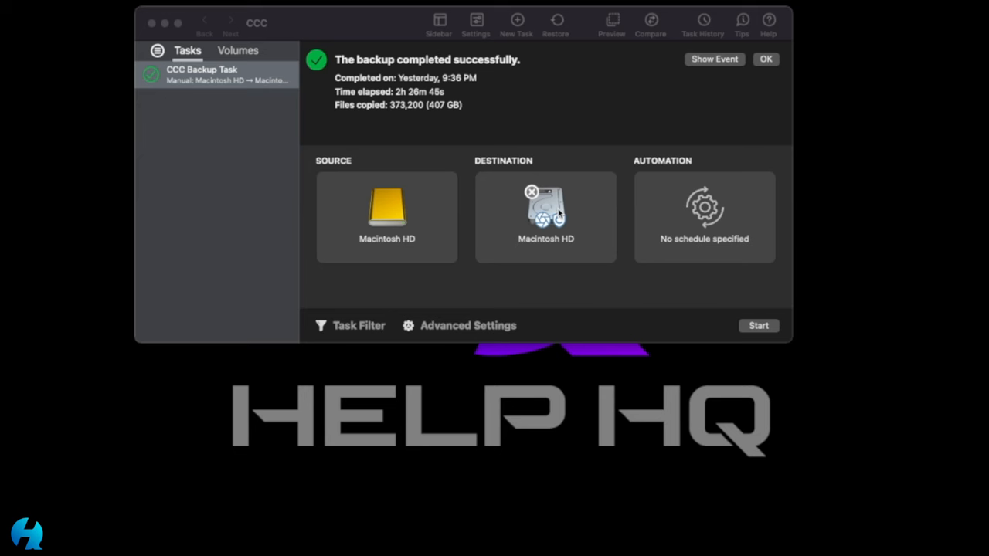
Step: Review the destination disk's options, then start copying Macintosh HD to it
click(546, 208)
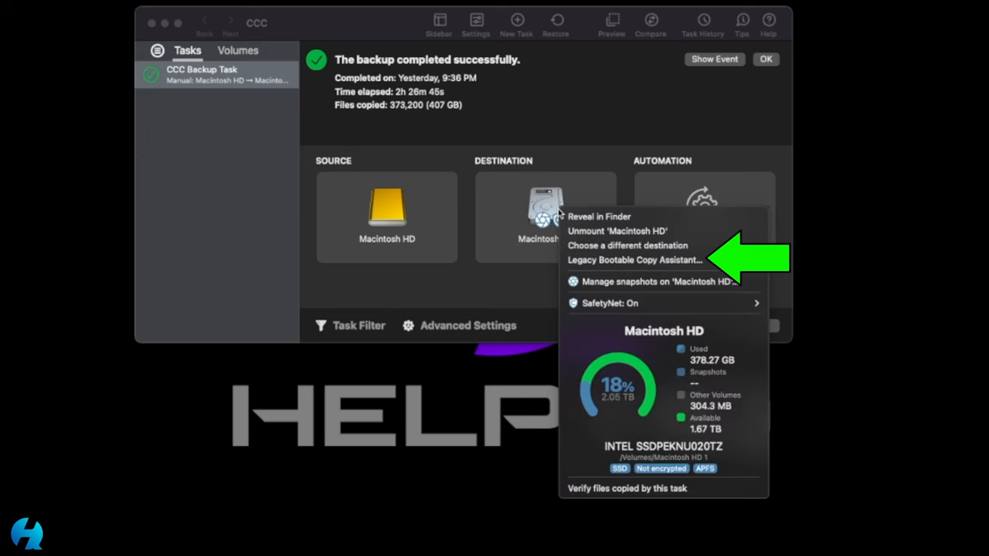
mouse_move(618, 260)
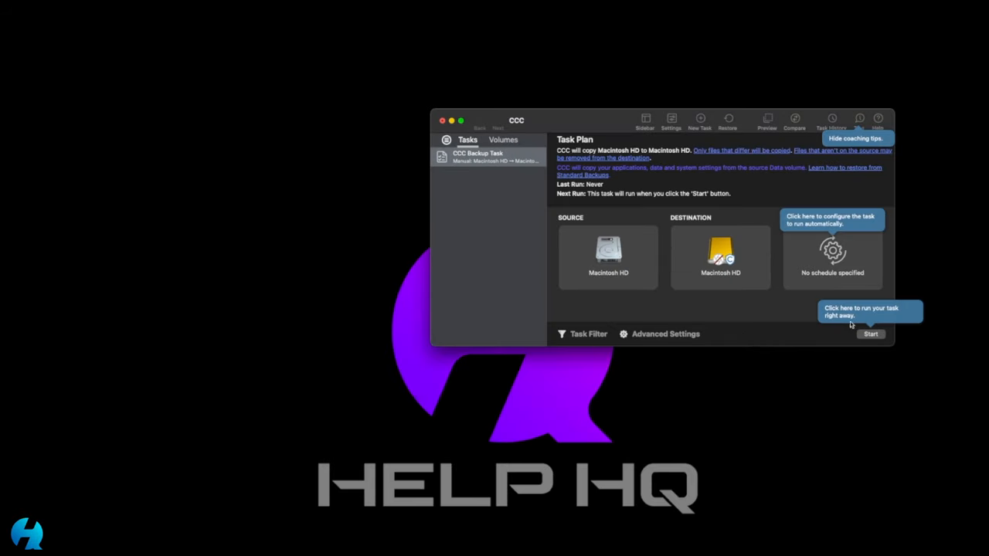
click(870, 335)
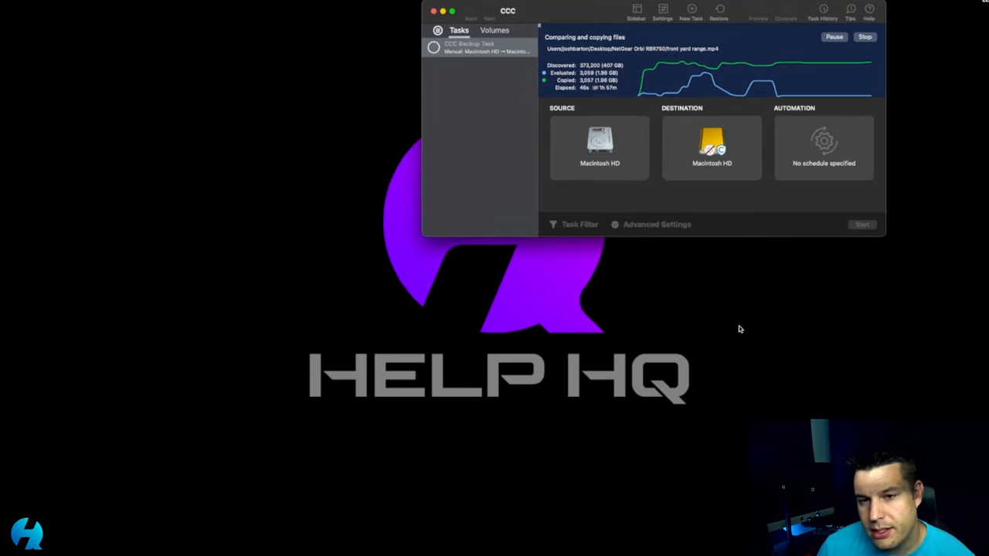